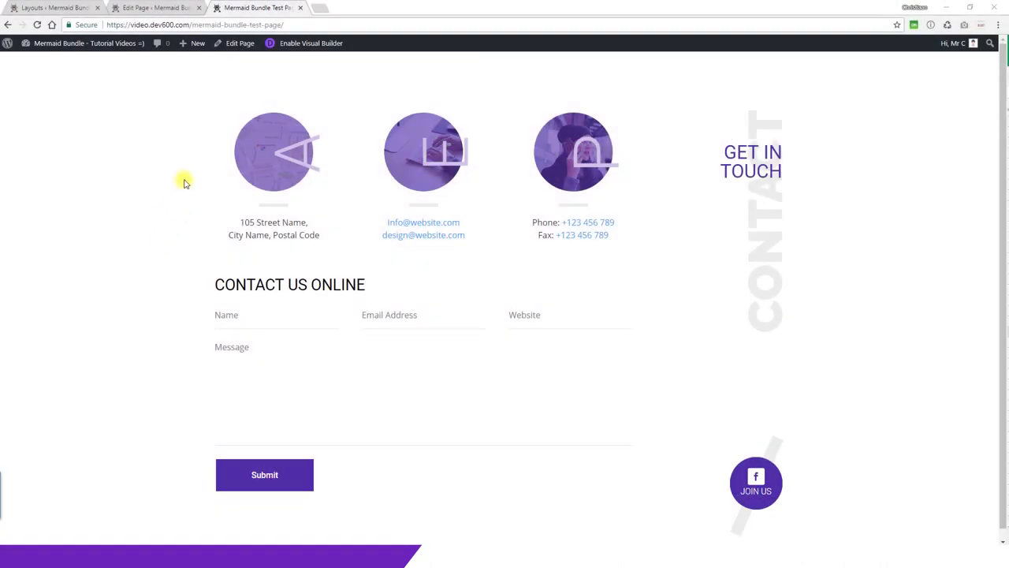
{"action": "mouse_move", "coordinate": [302, 176]}
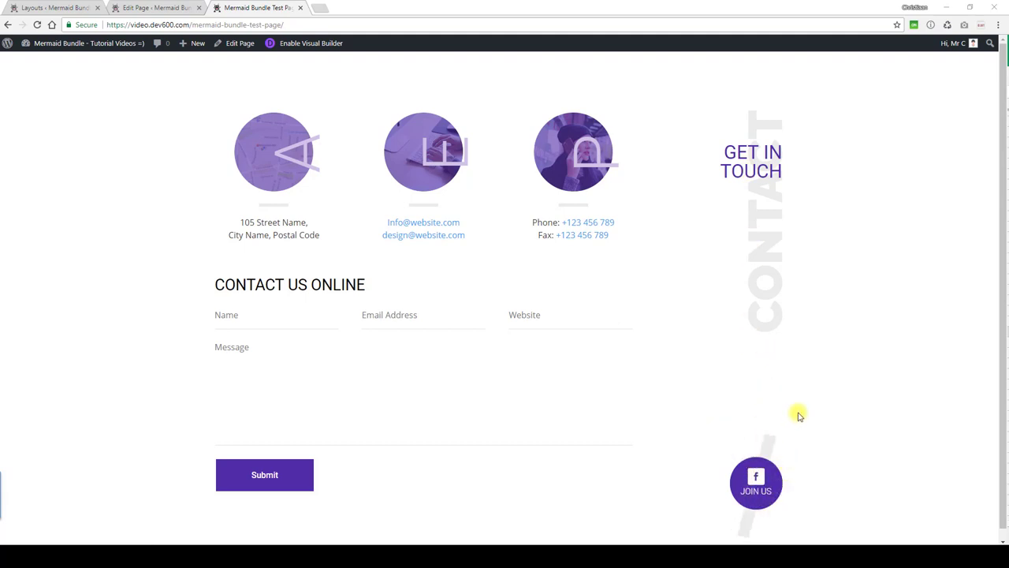
{"action": "mouse_move", "coordinate": [250, 155]}
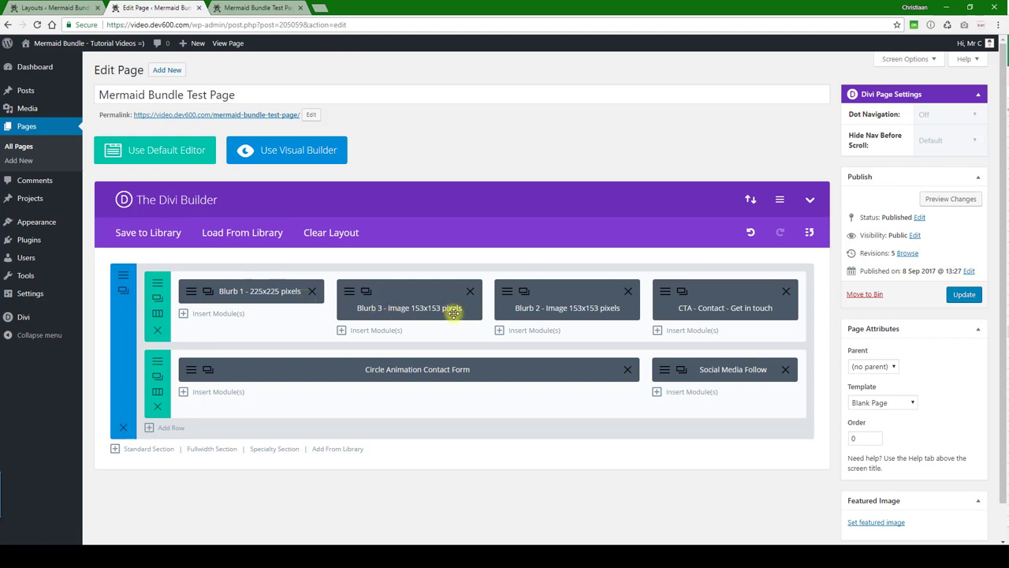
{"action": "mouse_move", "coordinate": [227, 291]}
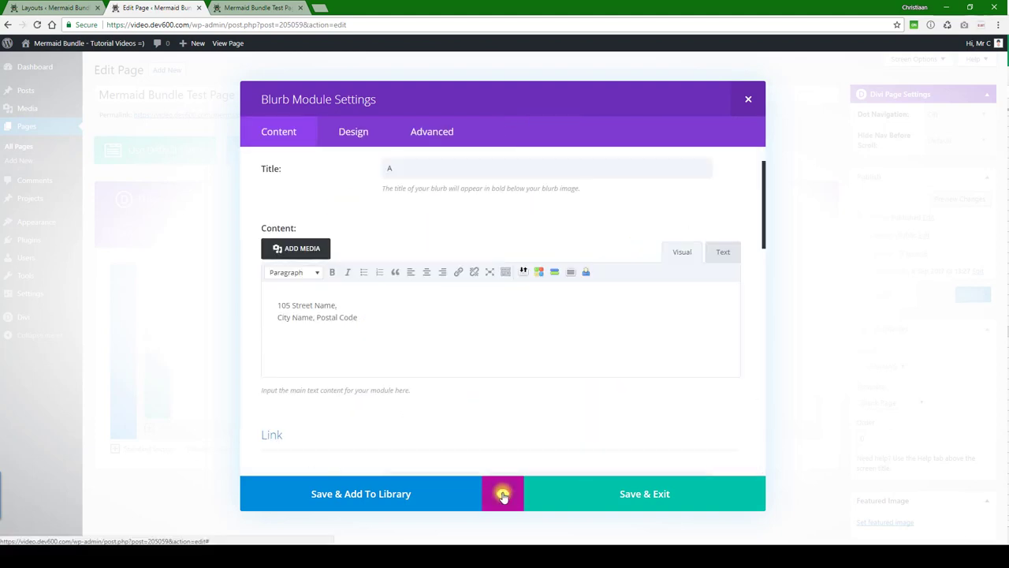
Open the address blurb's Design settings beside the notes of green hex codes.
{"action": "scroll", "scroll_direction": "down", "scroll_amount": 3}
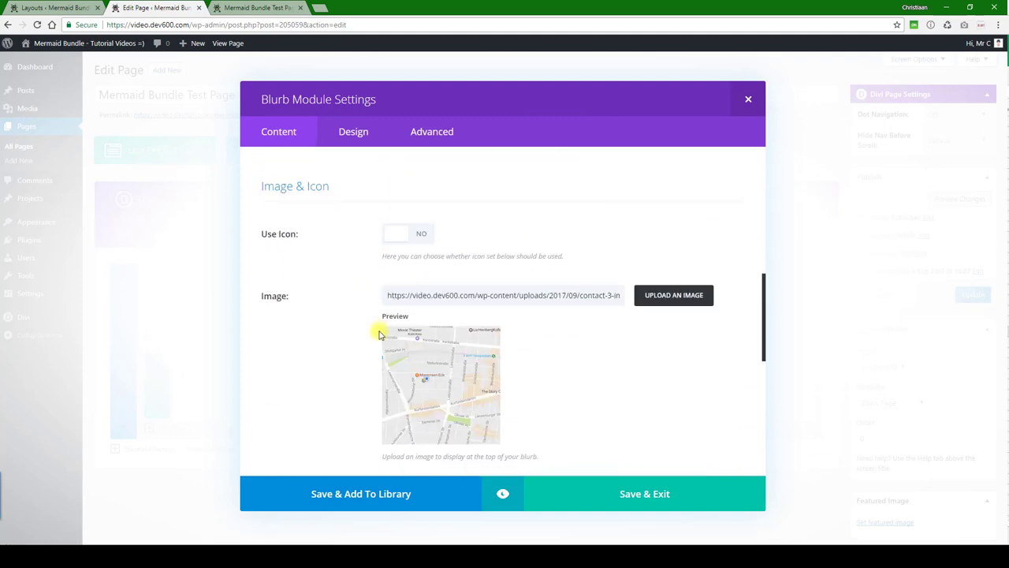
{"action": "left_click", "coordinate": [354, 131]}
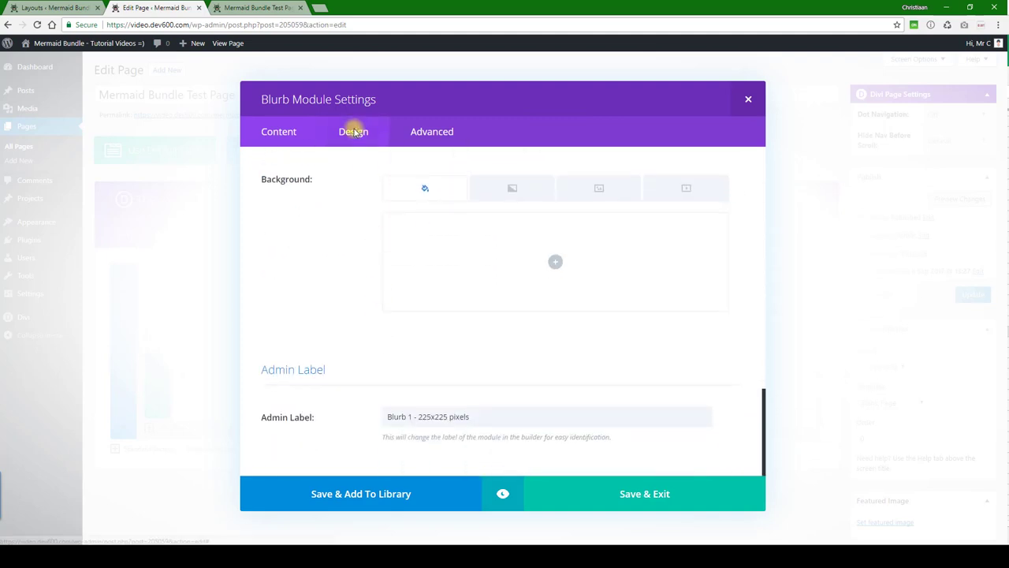
{"action": "left_click", "coordinate": [353, 131]}
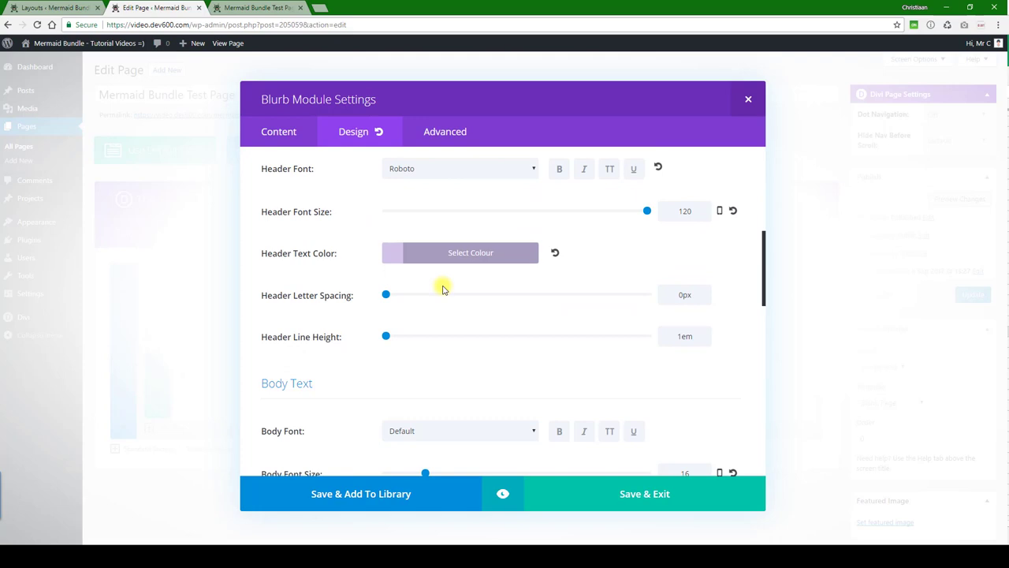
{"action": "mouse_move", "coordinate": [448, 361]}
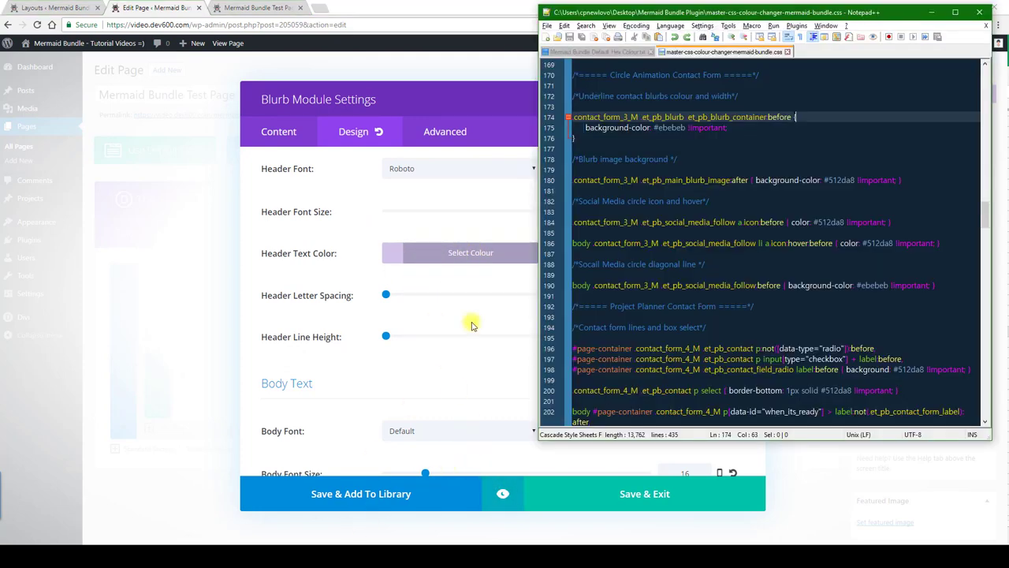
{"action": "left_click", "coordinate": [595, 51]}
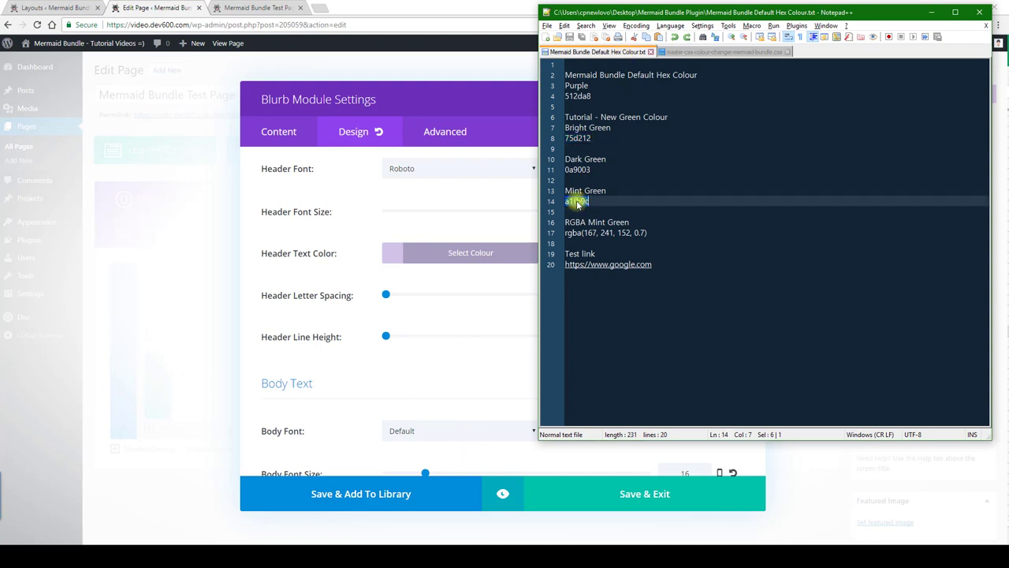
Close the address blurb's Module Settings to return to the page layout.
{"action": "left_click", "coordinate": [470, 252]}
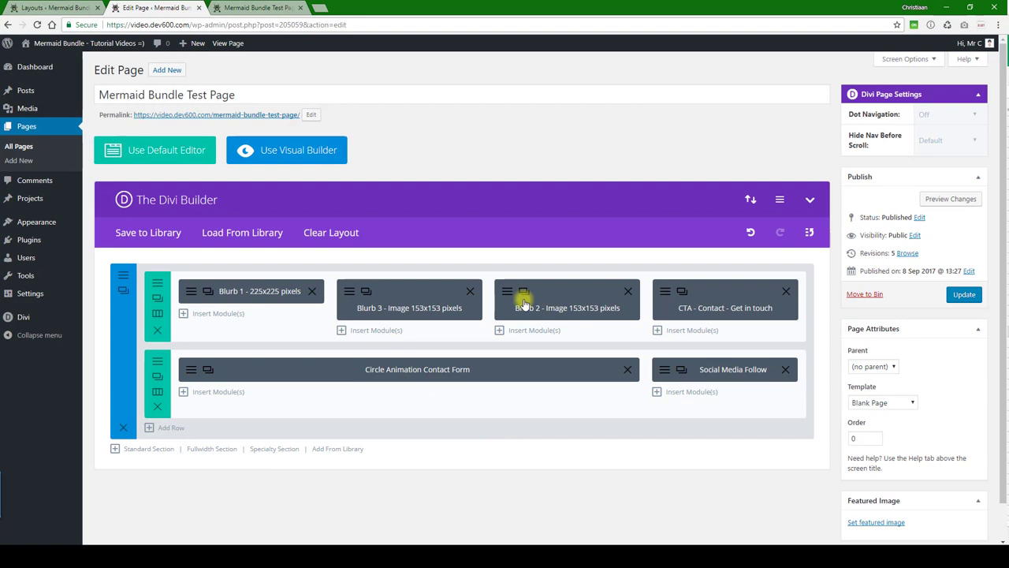
{"action": "mouse_move", "coordinate": [607, 310]}
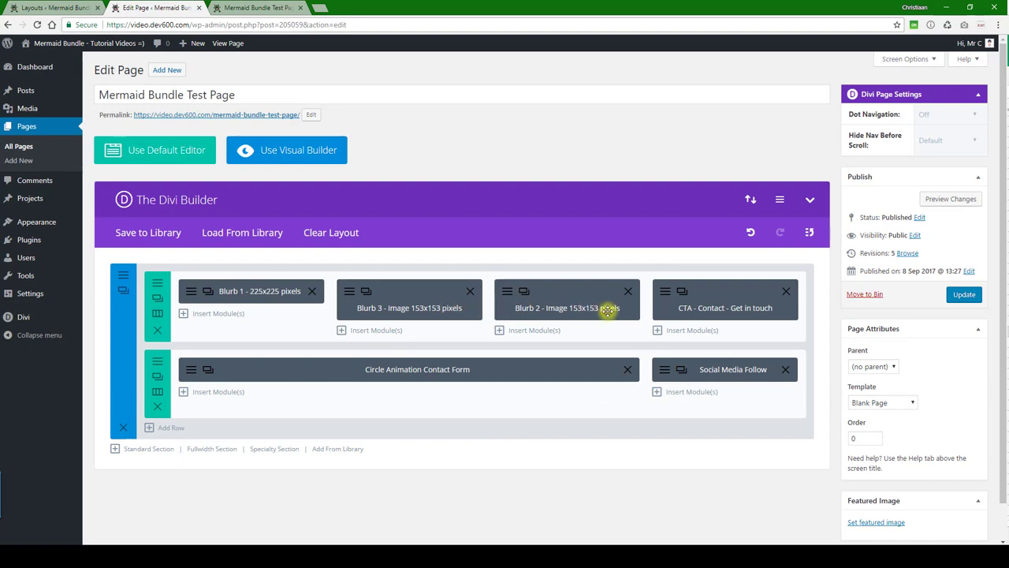
{"action": "mouse_move", "coordinate": [530, 302]}
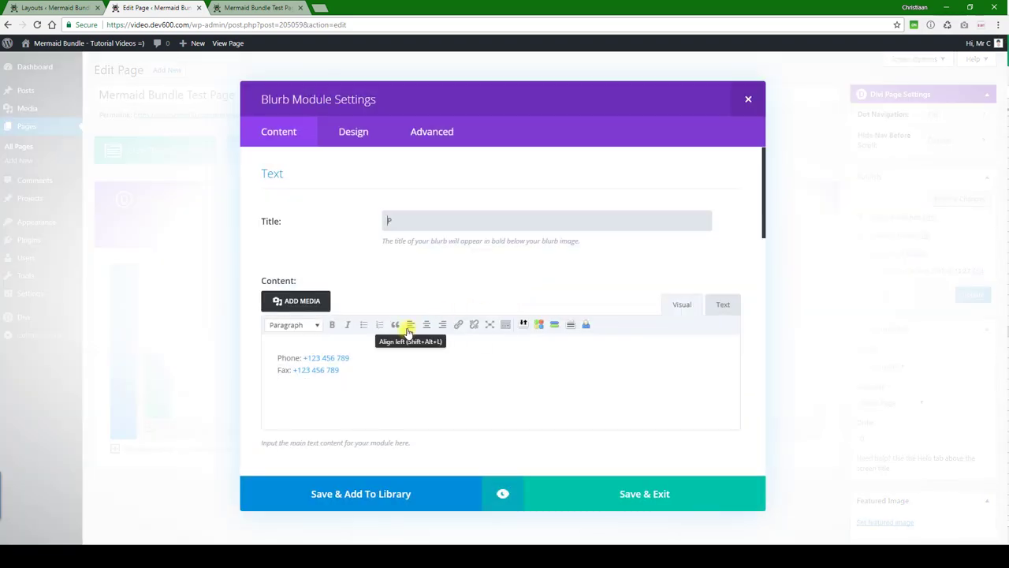
{"action": "left_click", "coordinate": [748, 98]}
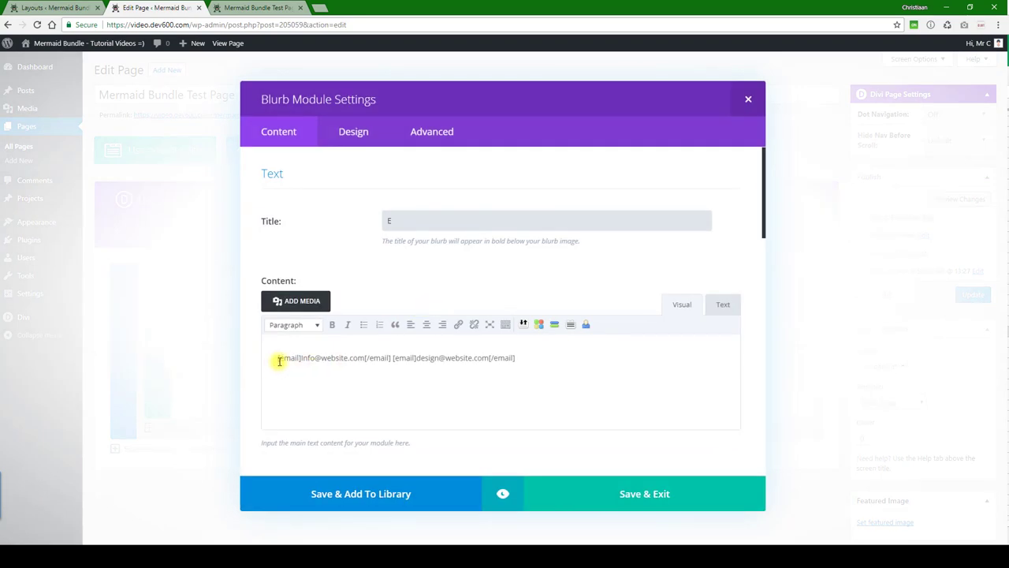
{"action": "double_click", "coordinate": [288, 358]}
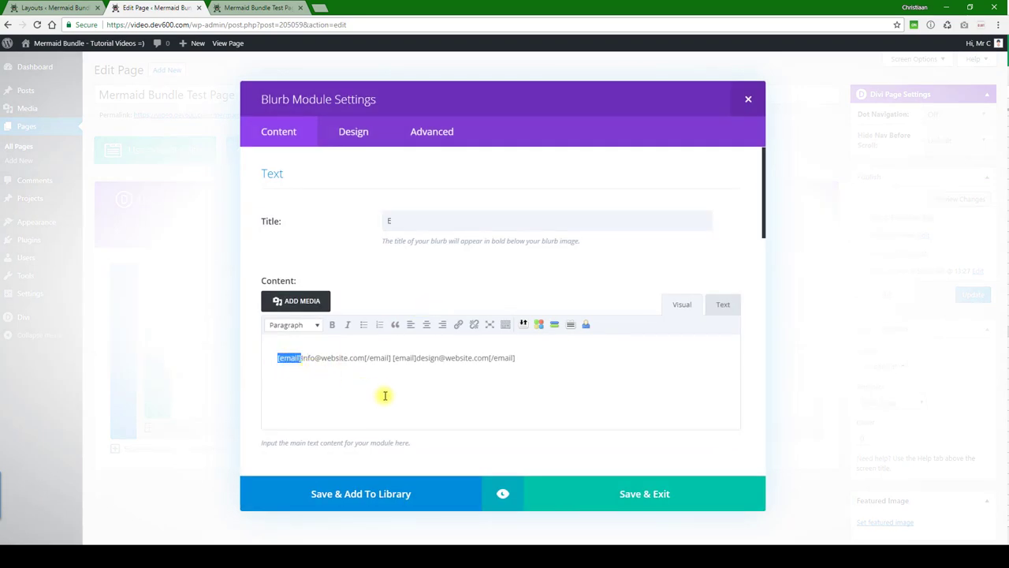
{"action": "mouse_move", "coordinate": [307, 373]}
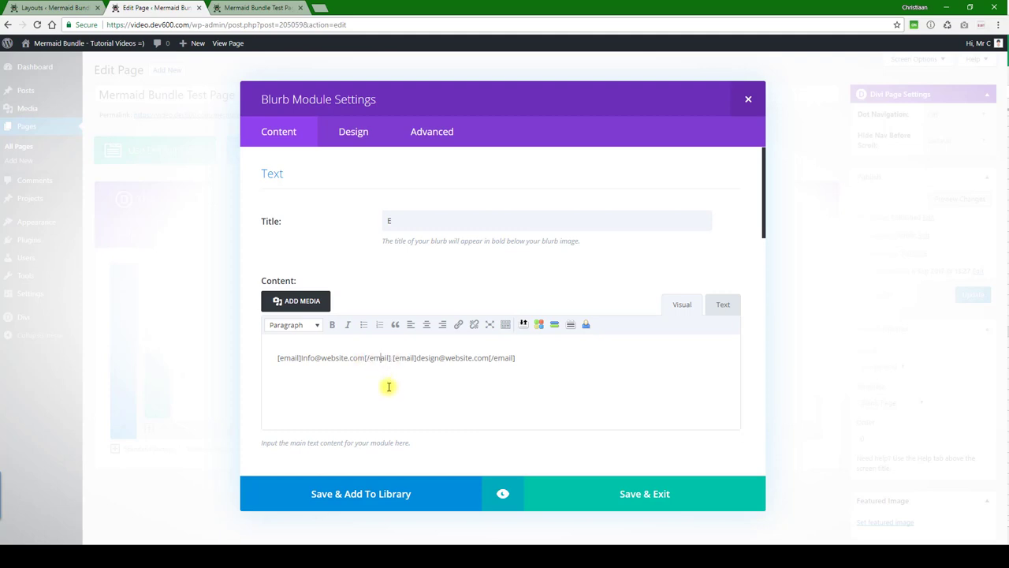
{"action": "mouse_move", "coordinate": [351, 396]}
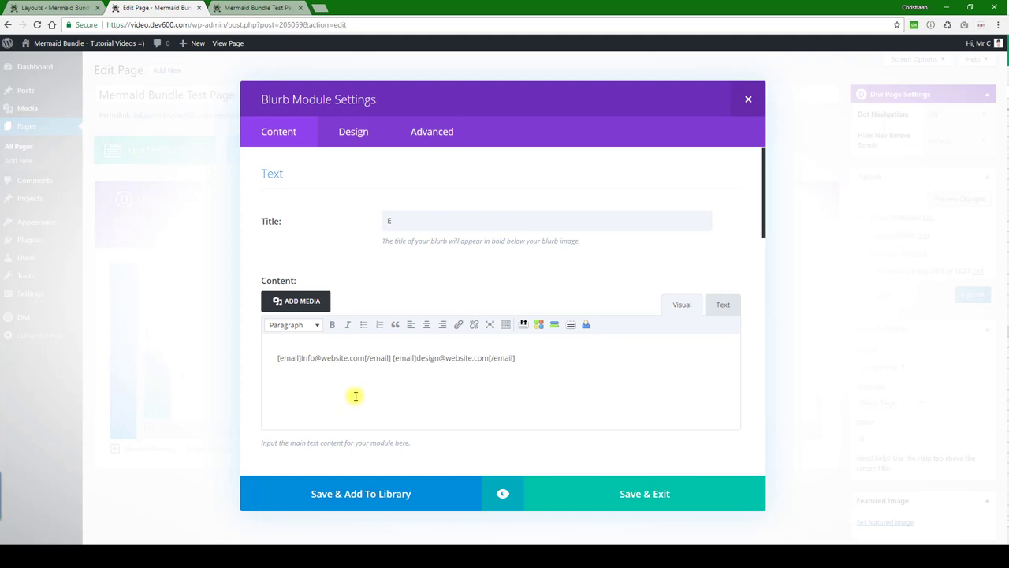
{"action": "mouse_move", "coordinate": [321, 367]}
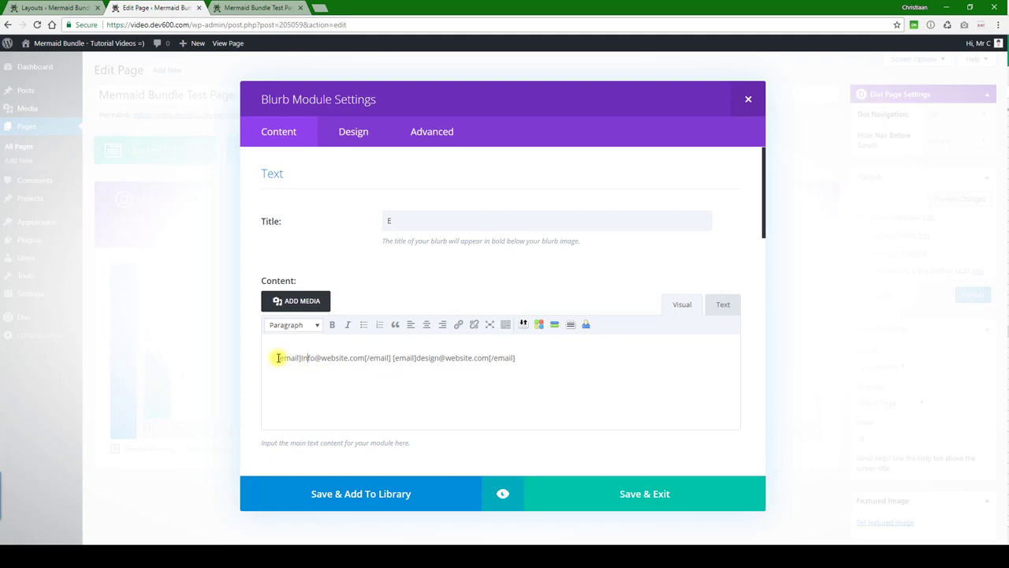
{"action": "double_click", "coordinate": [289, 358]}
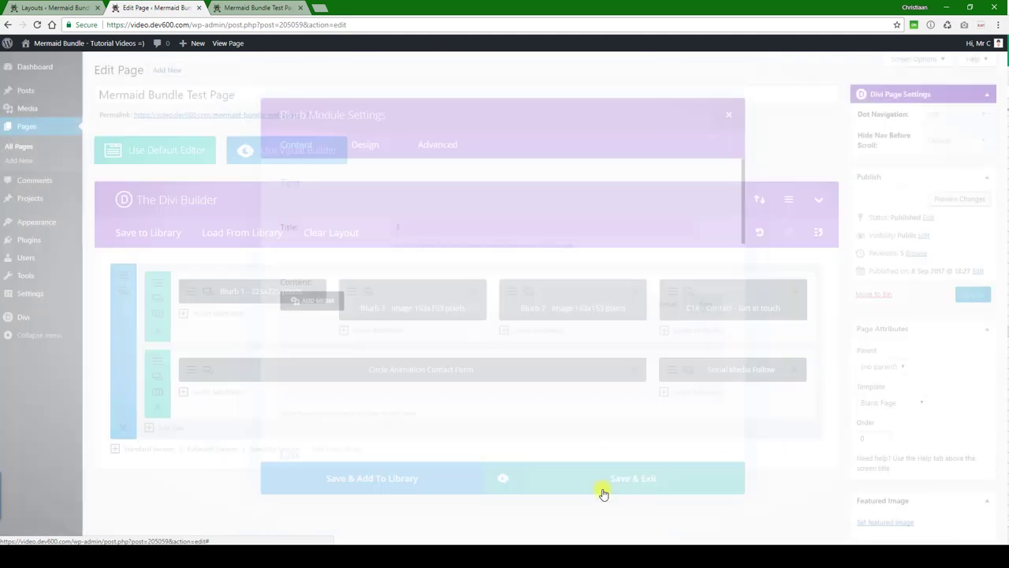
Save the email blurb and select the CTA's purple body text colour hex value.
{"action": "left_click", "coordinate": [632, 477]}
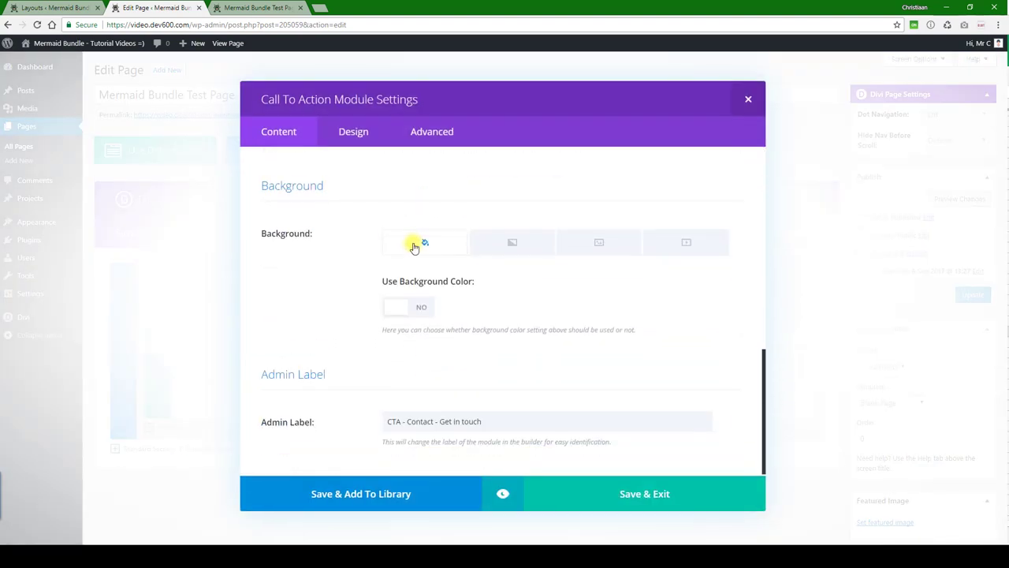
{"action": "left_click", "coordinate": [353, 132]}
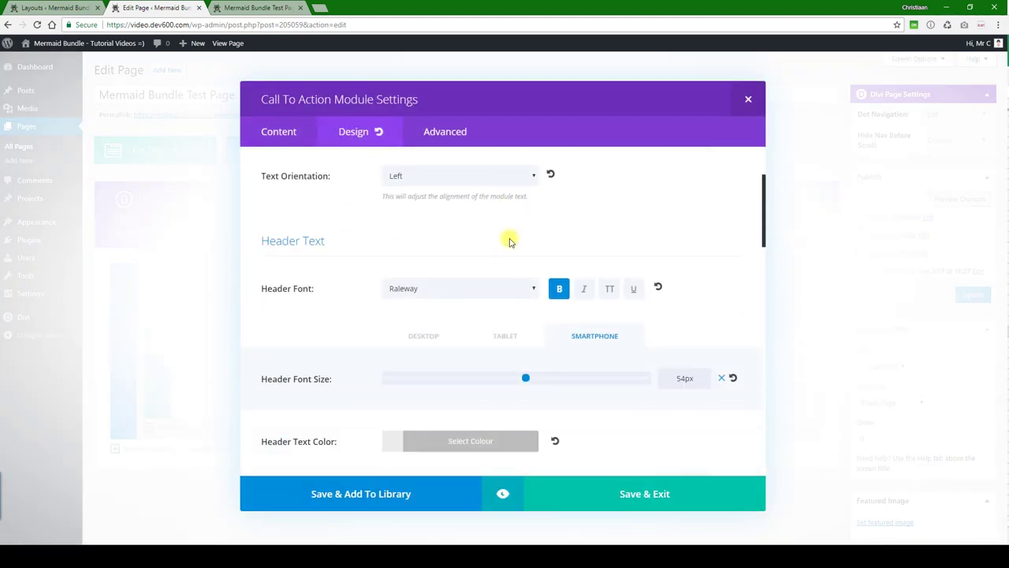
{"action": "scroll", "scroll_direction": "down", "scroll_amount": 3}
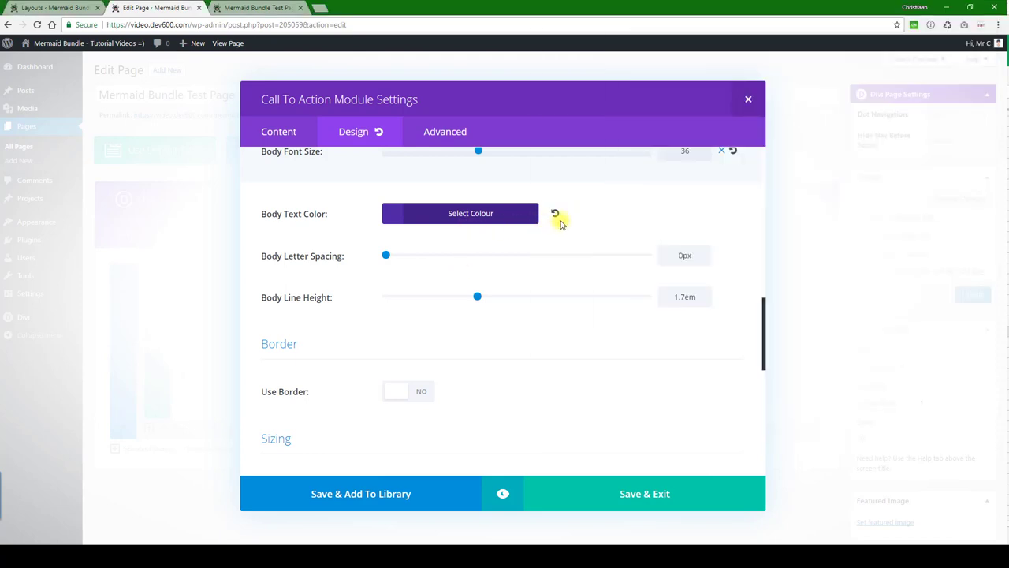
{"action": "left_click", "coordinate": [471, 213]}
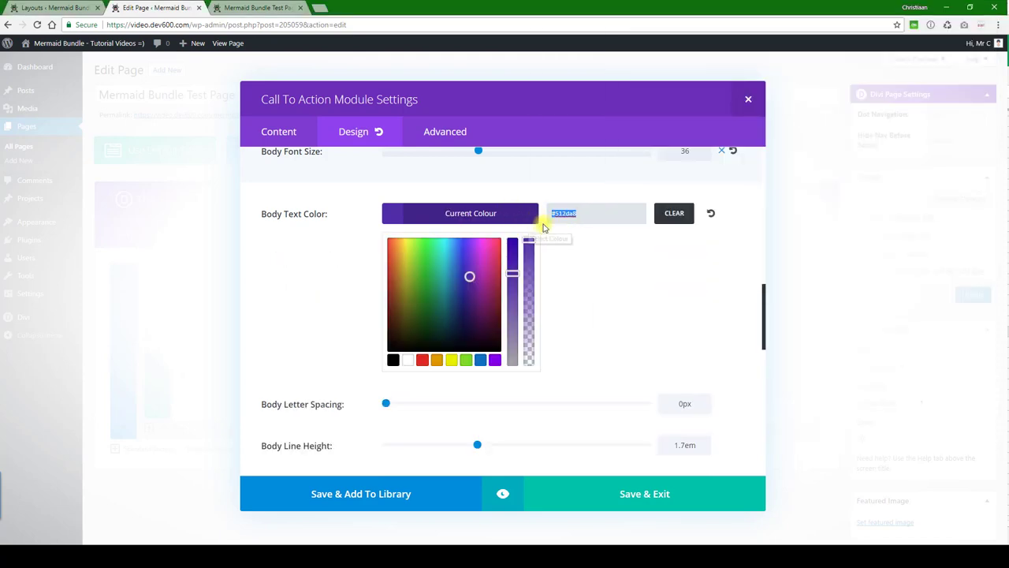
{"action": "left_click", "coordinate": [502, 494]}
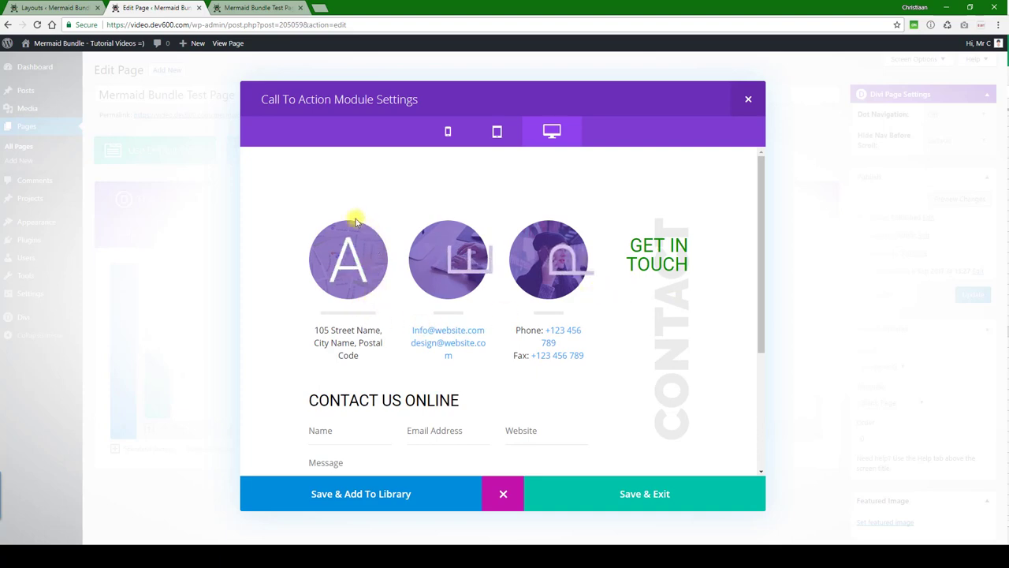
{"action": "mouse_move", "coordinate": [348, 316]}
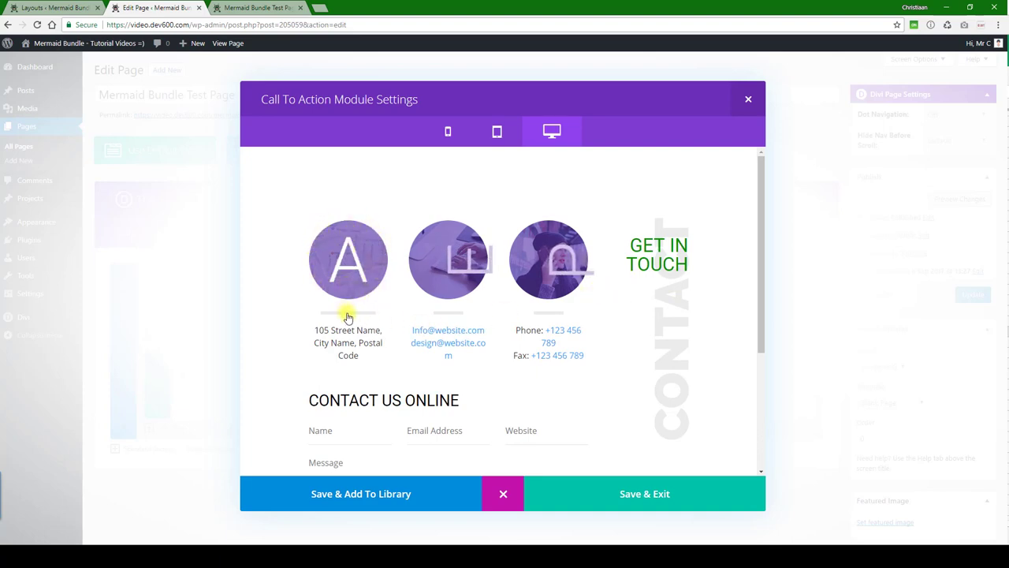
Scroll the CTA preview past the contact form and back up to the blurbs.
{"action": "scroll", "scroll_direction": "down", "scroll_amount": 3}
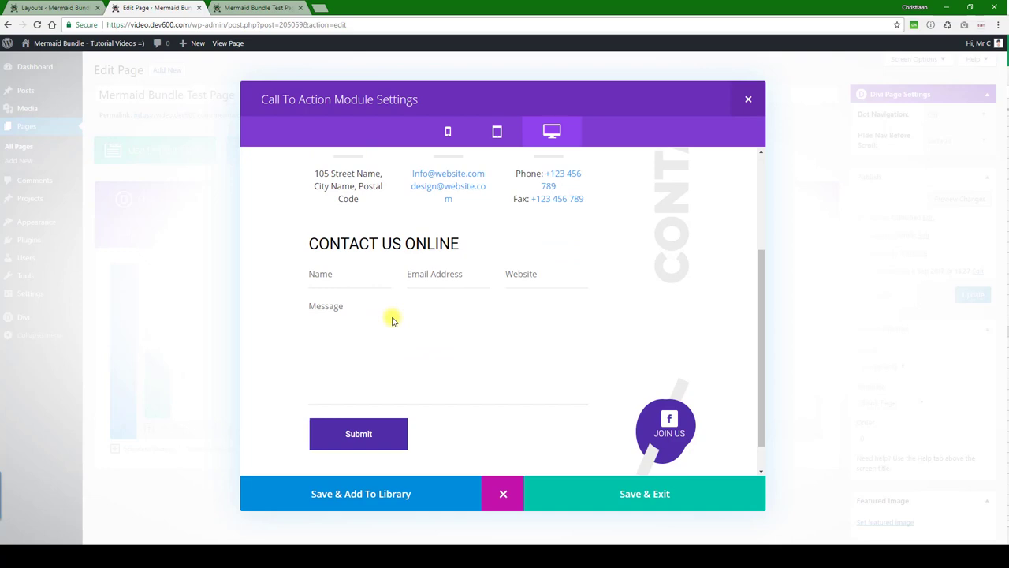
{"action": "scroll", "scroll_direction": "up", "scroll_amount": 3}
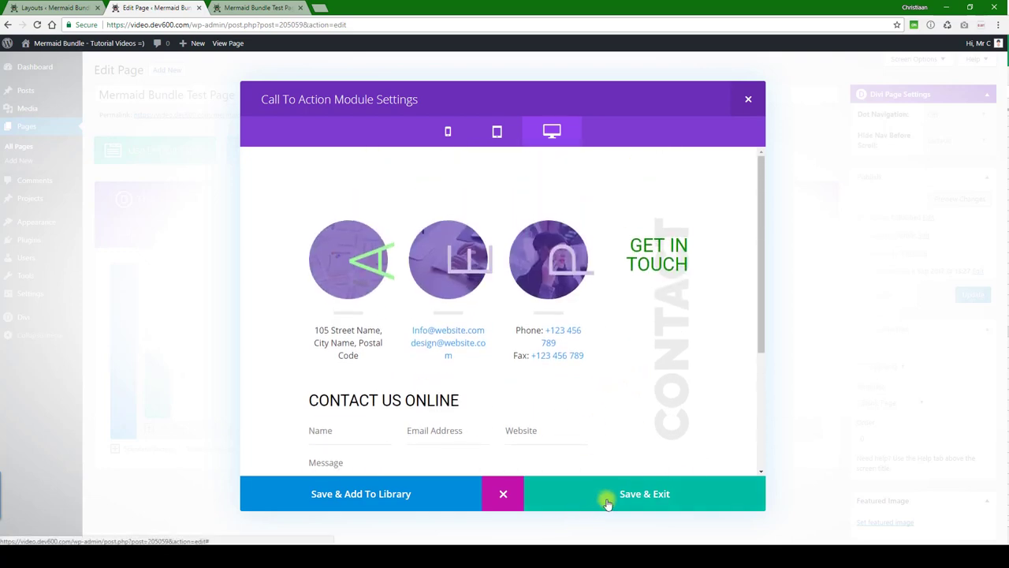
{"action": "mouse_move", "coordinate": [619, 499]}
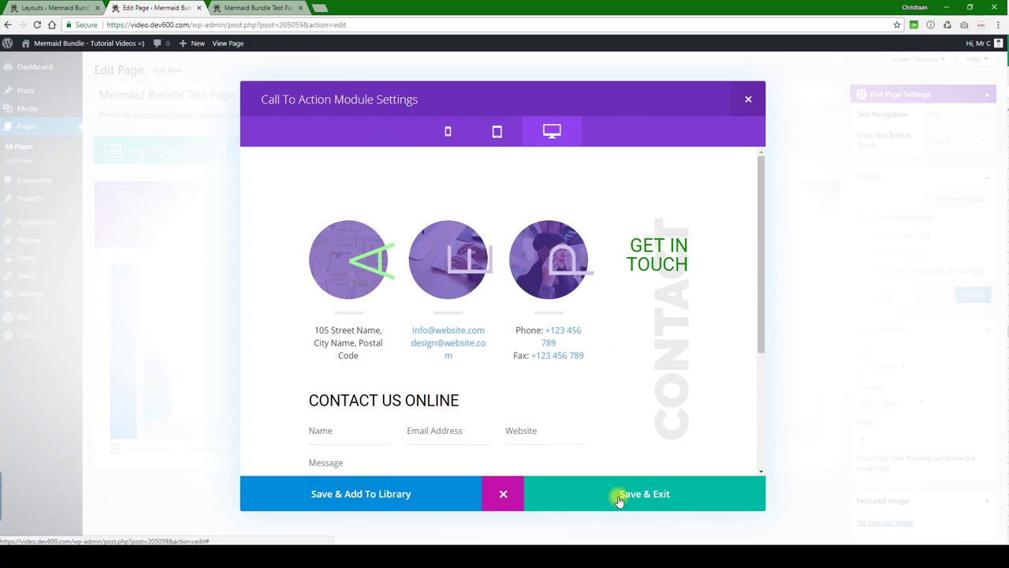
Save the call to action and open the Social Media Follow module's Facebook network settings.
{"action": "left_click", "coordinate": [644, 494]}
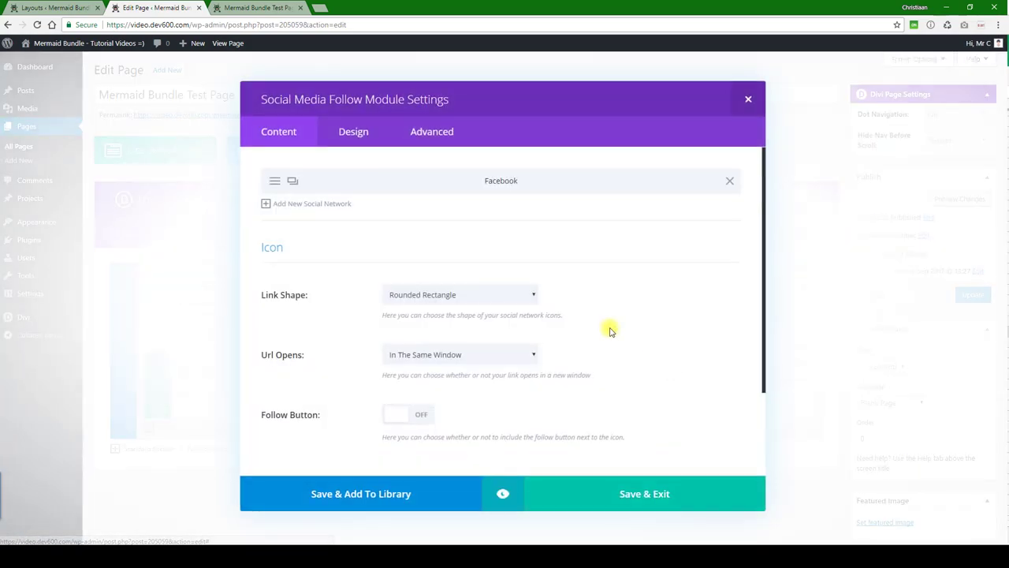
{"action": "scroll", "scroll_direction": "down", "scroll_amount": 3}
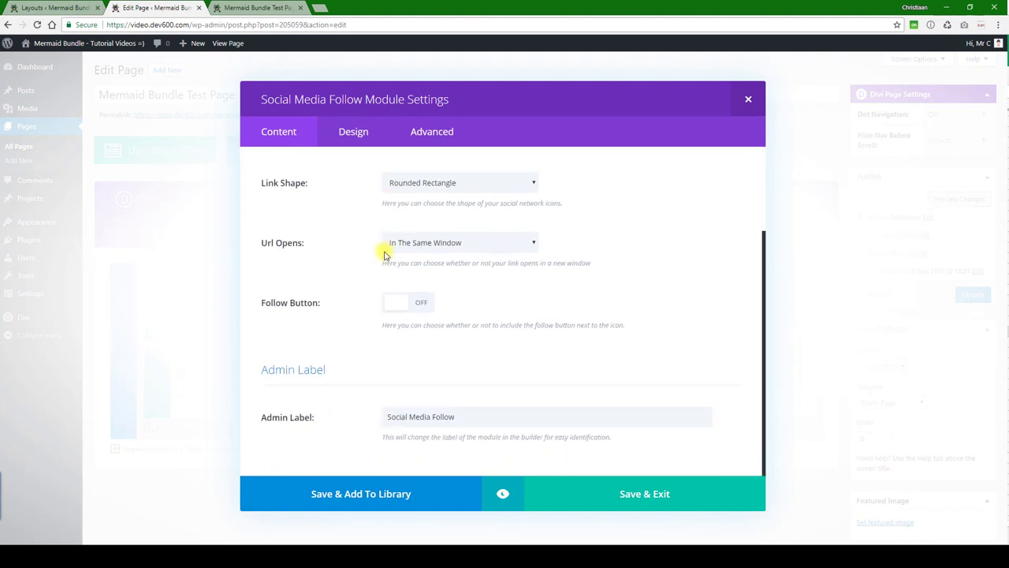
{"action": "left_click", "coordinate": [353, 131]}
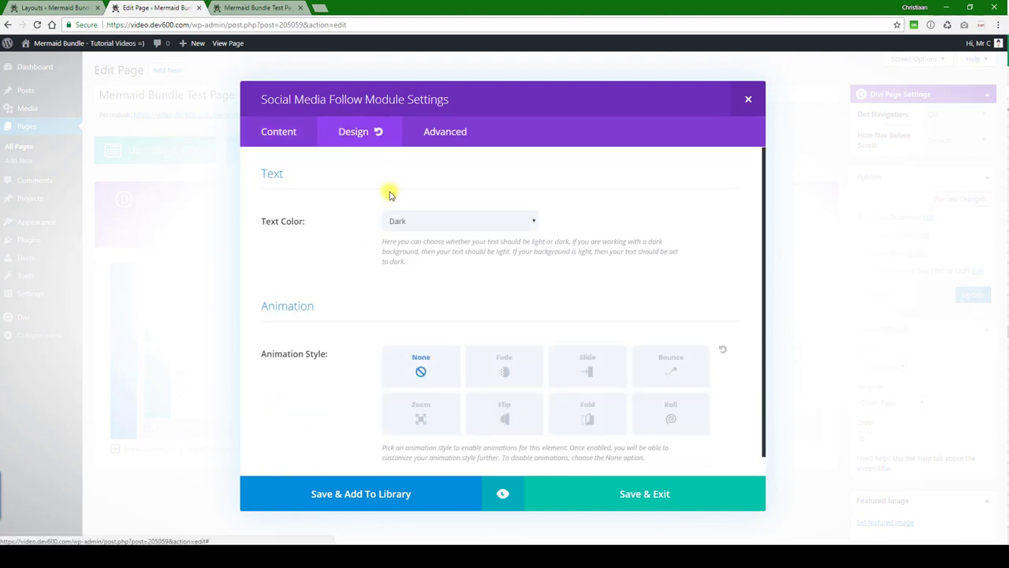
{"action": "left_click", "coordinate": [280, 131]}
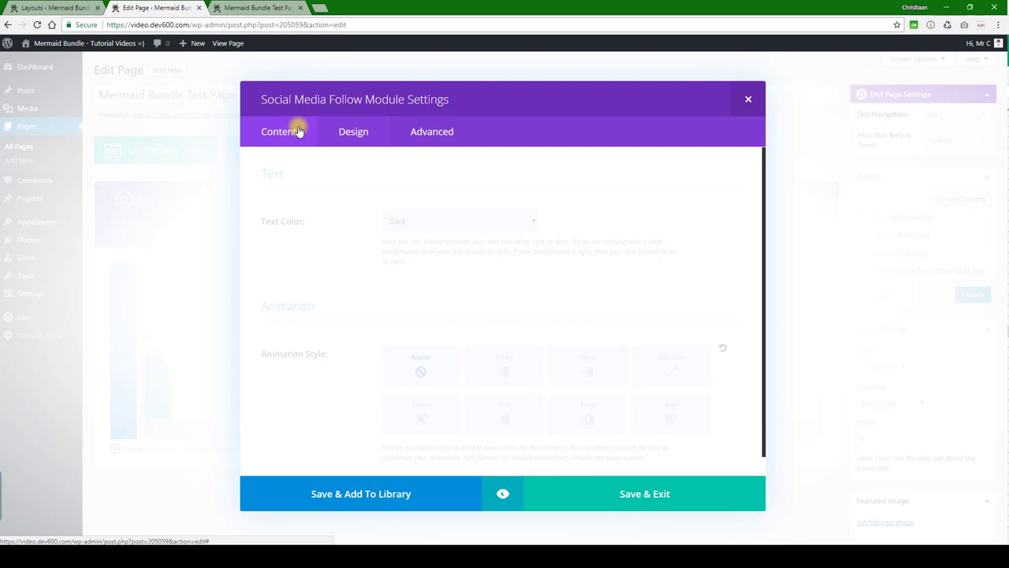
{"action": "left_click", "coordinate": [278, 130]}
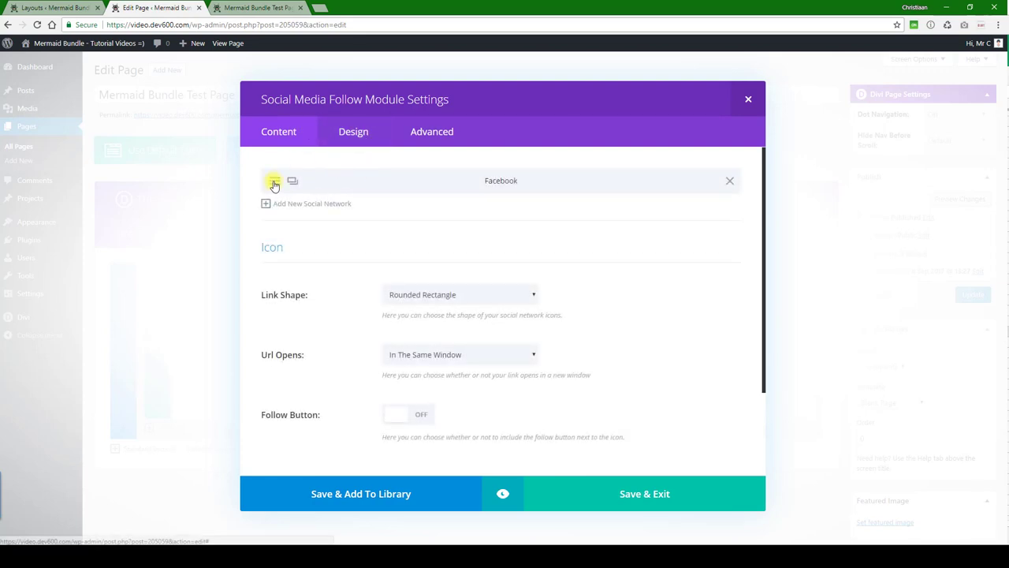
{"action": "left_click", "coordinate": [273, 181]}
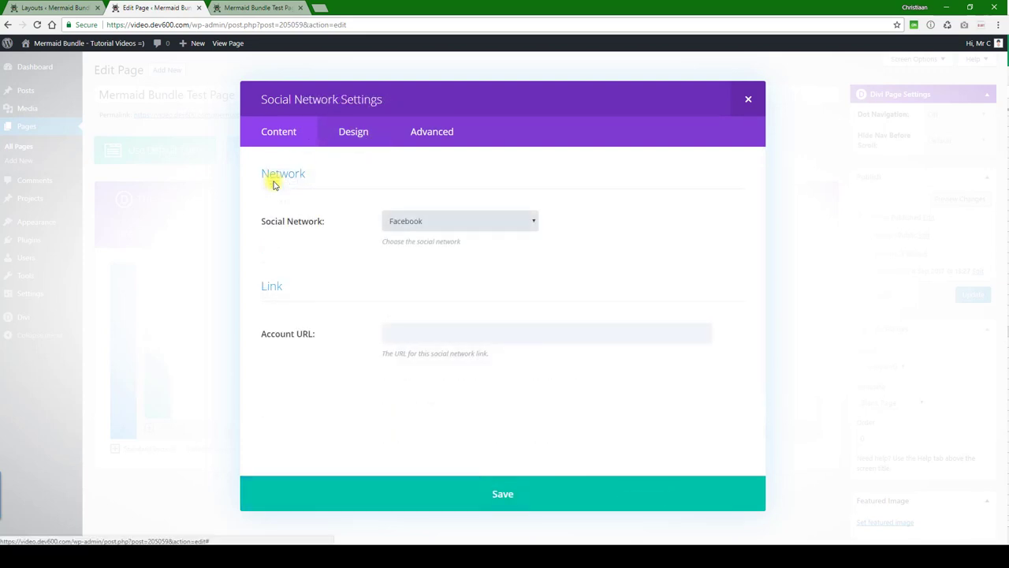
{"action": "mouse_move", "coordinate": [418, 213]}
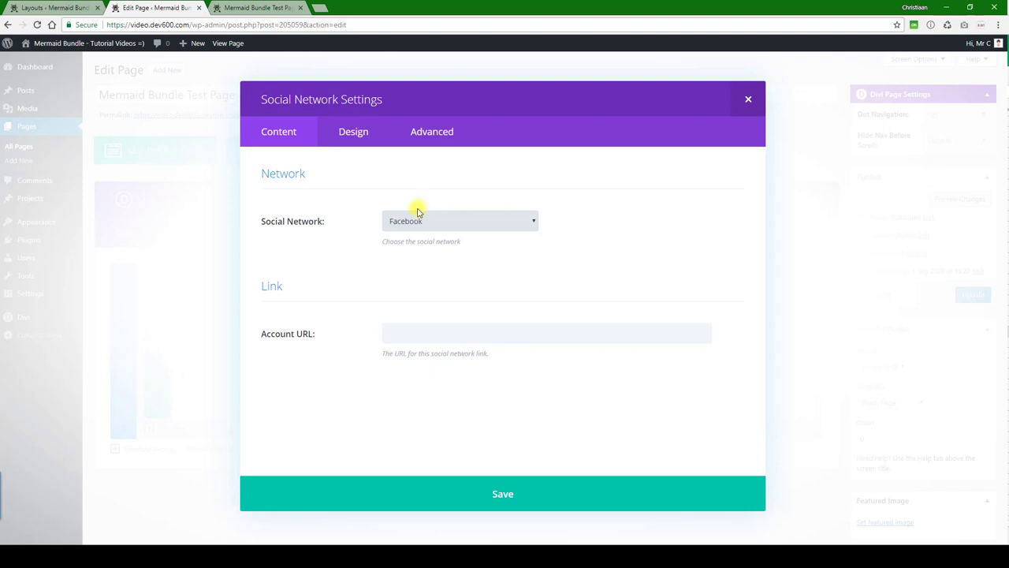
Keep Facebook as the network, copy 75d212 from the notes, and open the icon colour picker.
{"action": "left_click", "coordinate": [460, 221]}
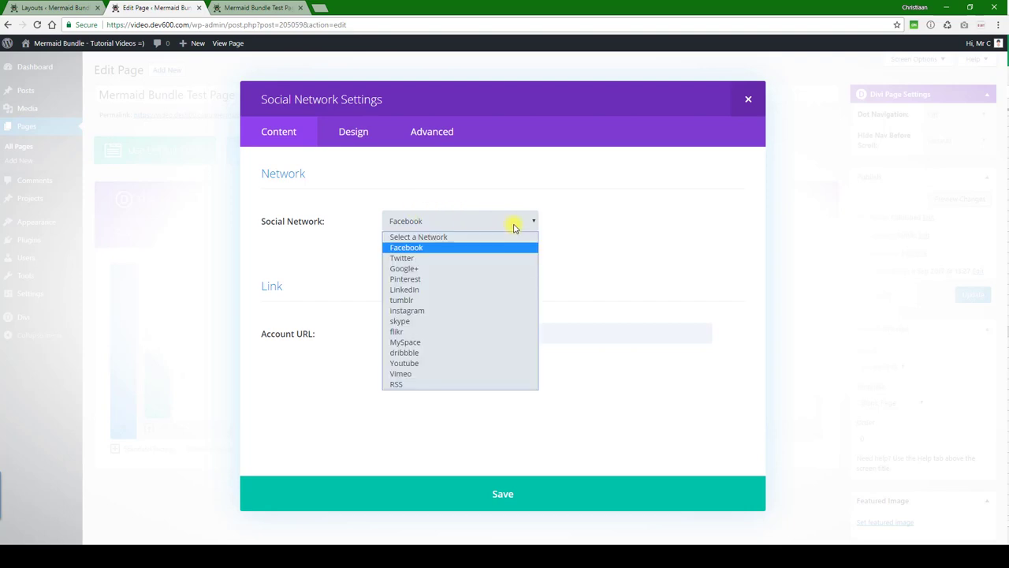
{"action": "left_click", "coordinate": [406, 247]}
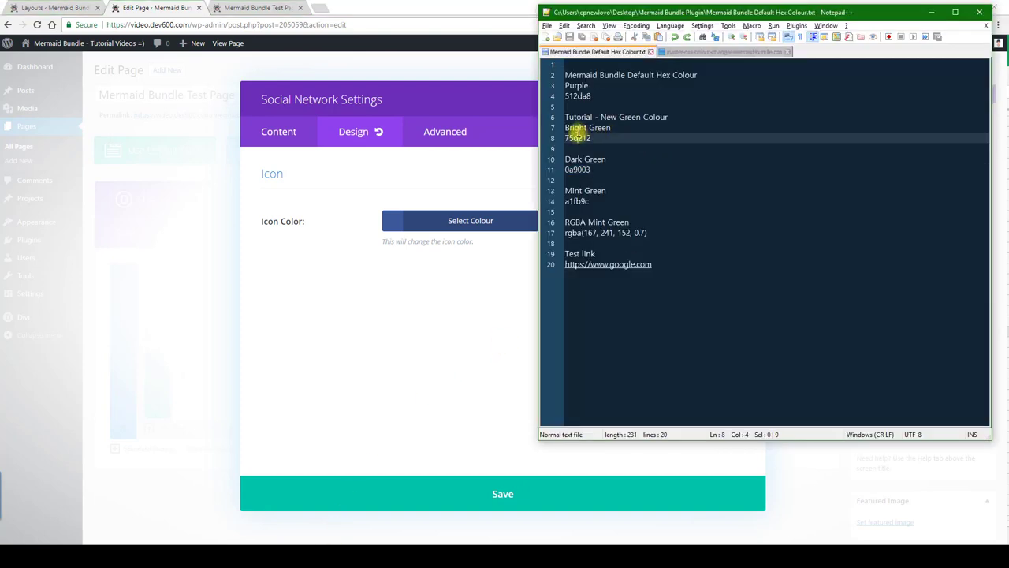
{"action": "double_click", "coordinate": [577, 137]}
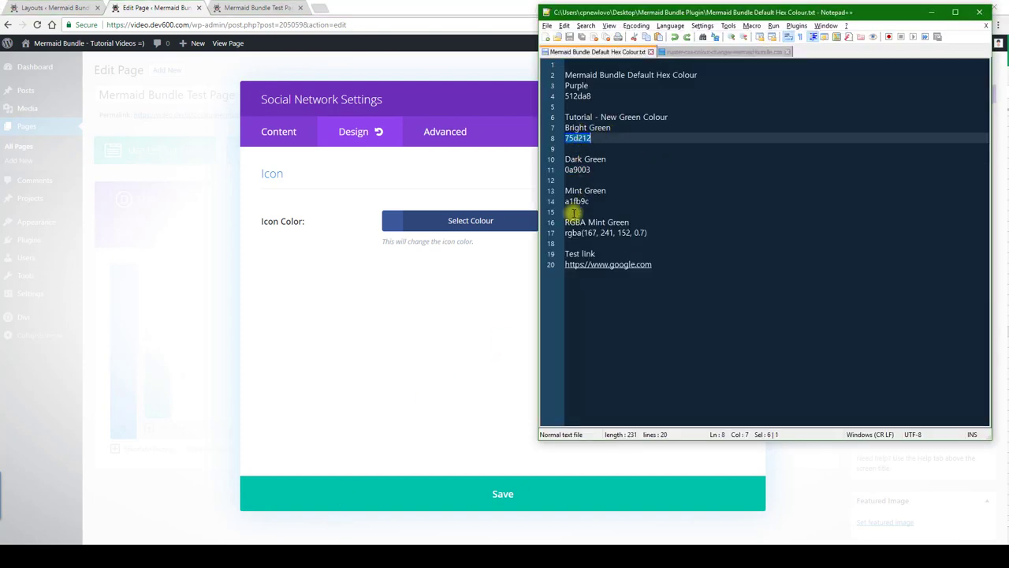
{"action": "left_click", "coordinate": [470, 220]}
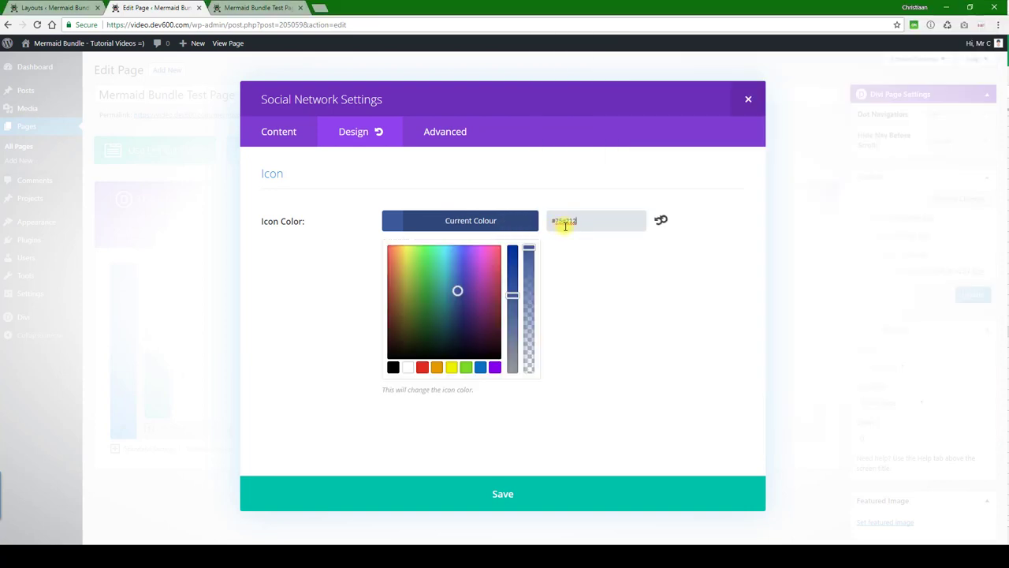
Set the Facebook icon colour to #75d212 and review the Main Element custom CSS.
{"action": "left_click", "coordinate": [415, 265]}
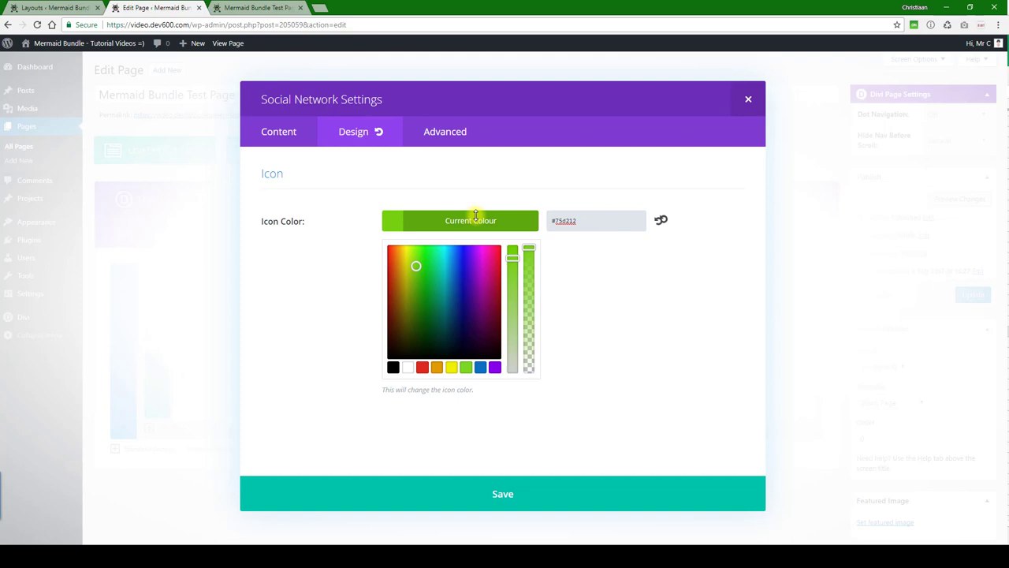
{"action": "left_click", "coordinate": [432, 131]}
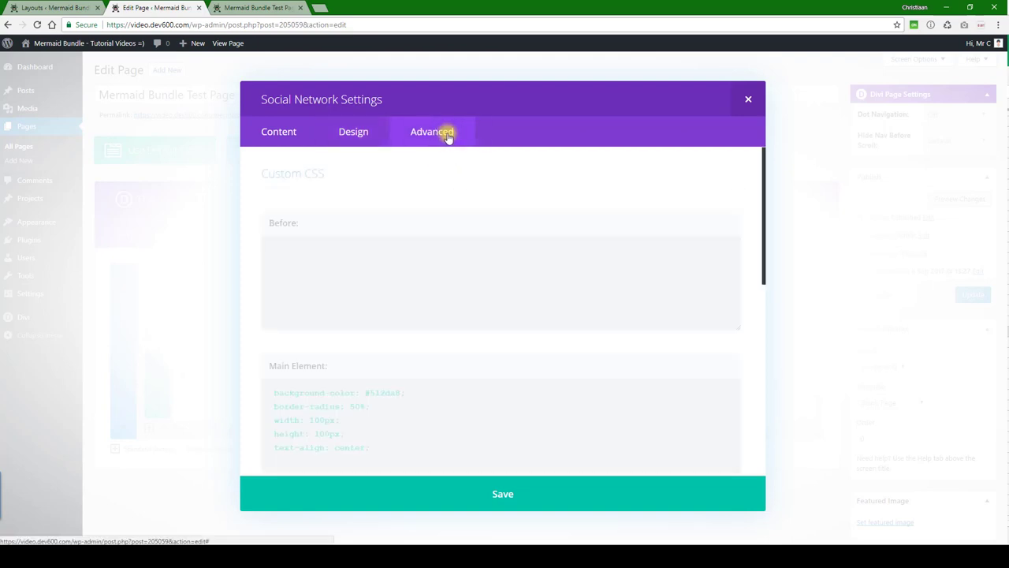
{"action": "scroll", "scroll_direction": "down", "scroll_amount": 3}
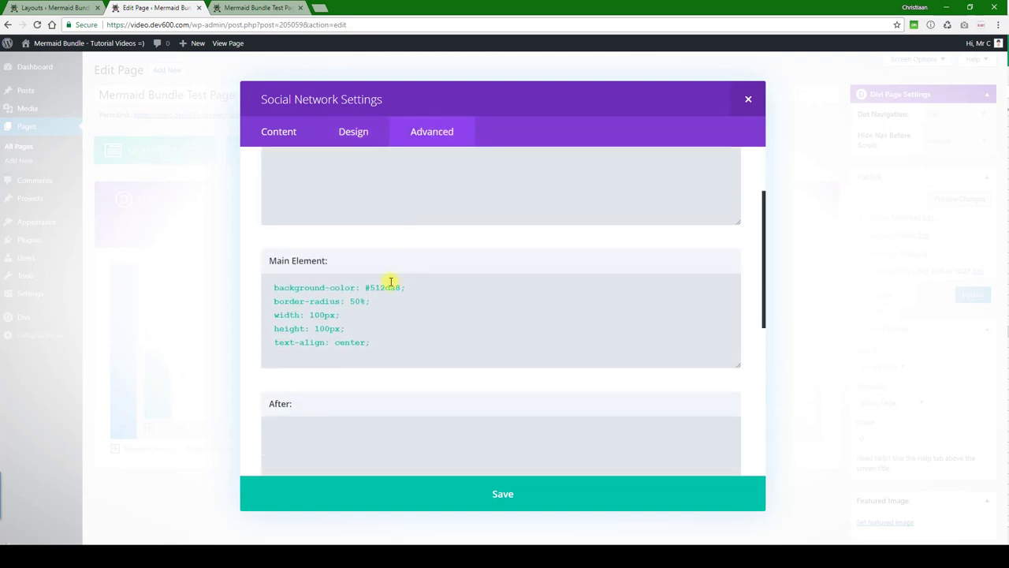
{"action": "mouse_move", "coordinate": [395, 318]}
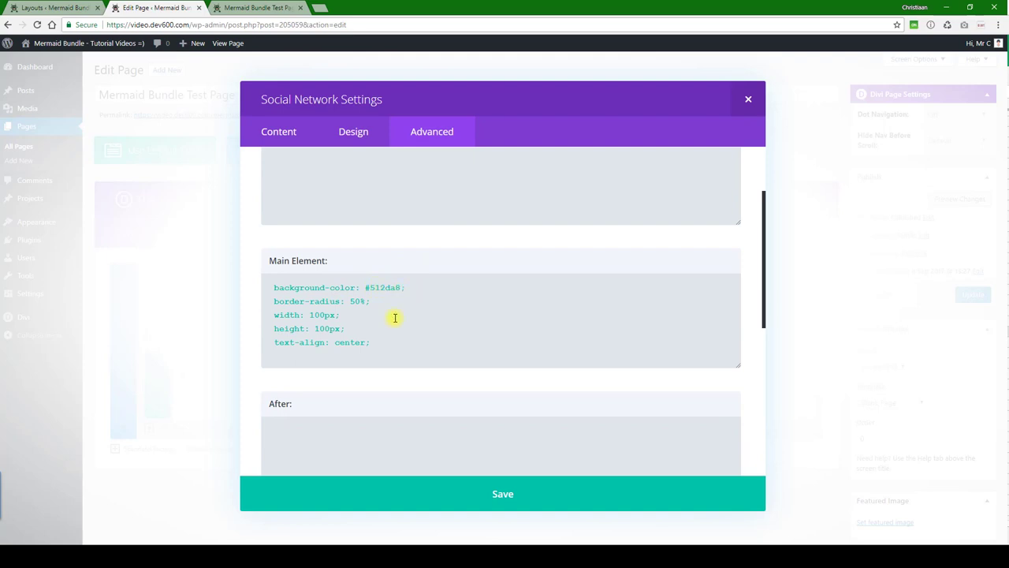
{"action": "mouse_move", "coordinate": [435, 443]}
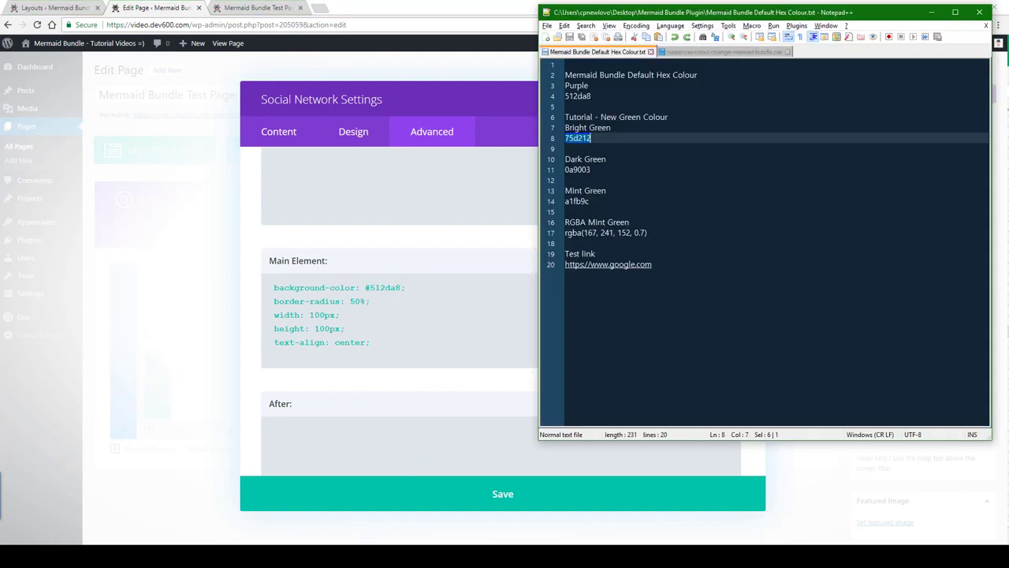
{"action": "left_click", "coordinate": [578, 170]}
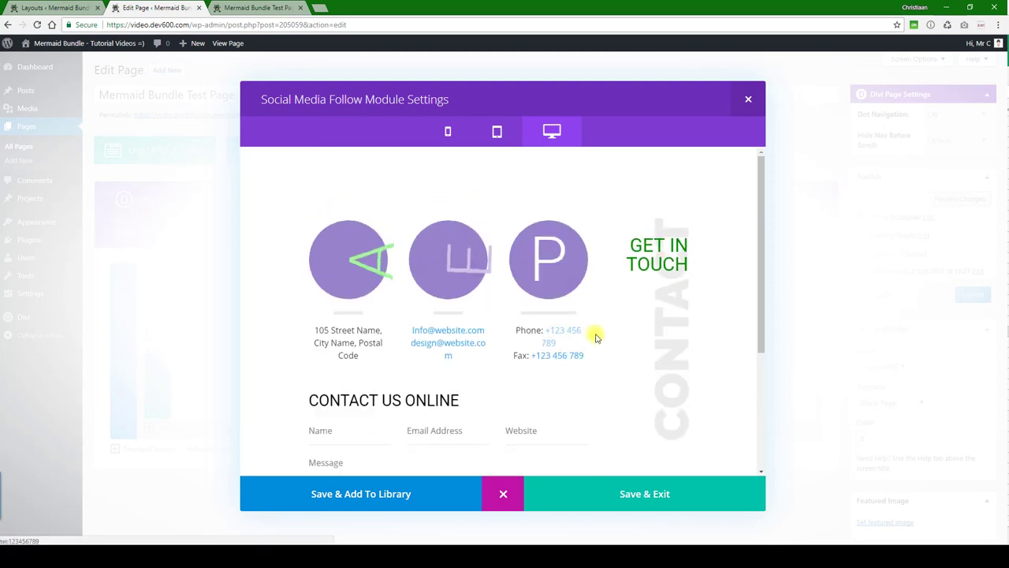
Check the green Join Us button in the preview and save the Social Media Follow module.
{"action": "scroll", "scroll_direction": "down", "scroll_amount": 3}
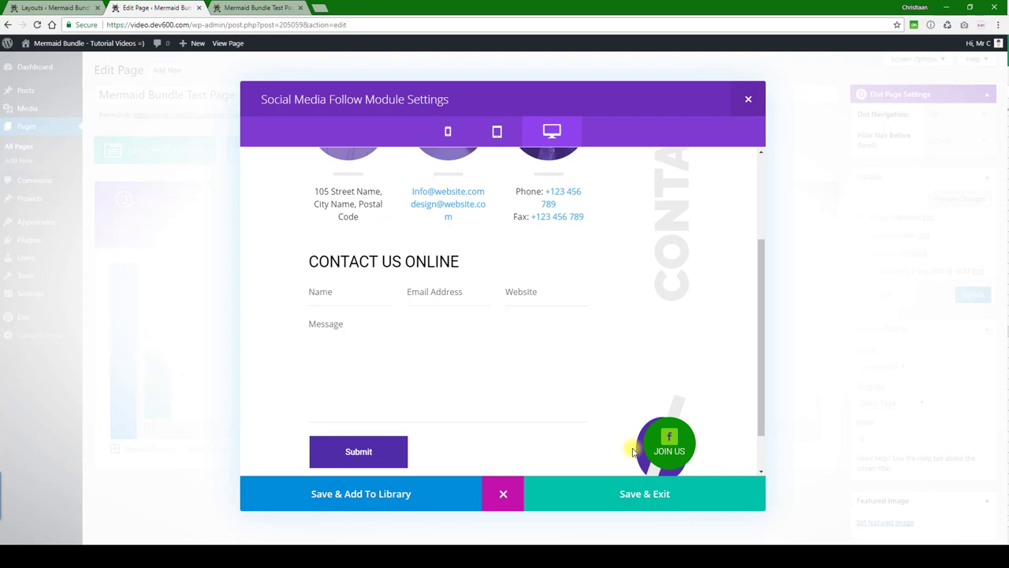
{"action": "mouse_move", "coordinate": [601, 513]}
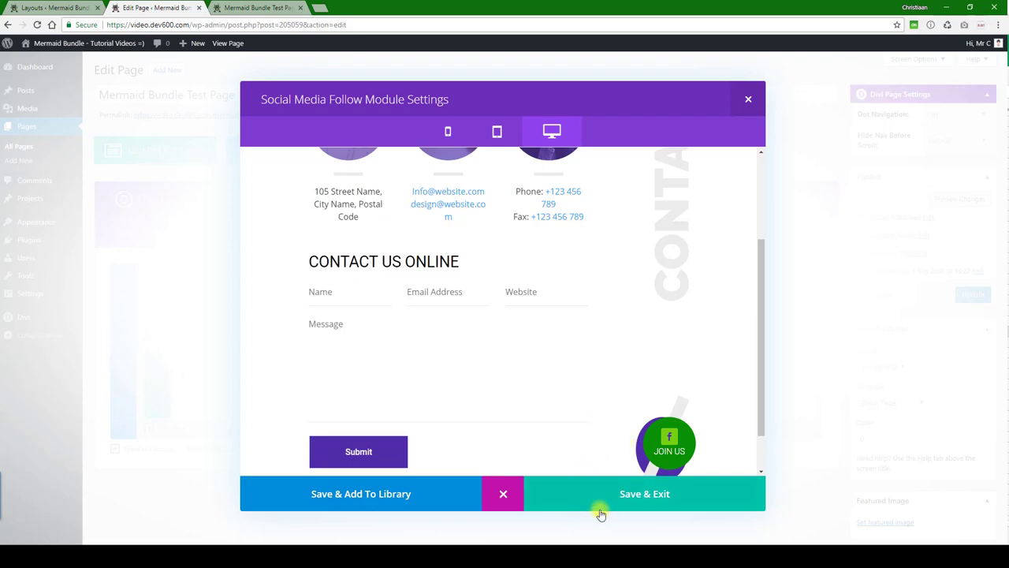
{"action": "left_click", "coordinate": [644, 494]}
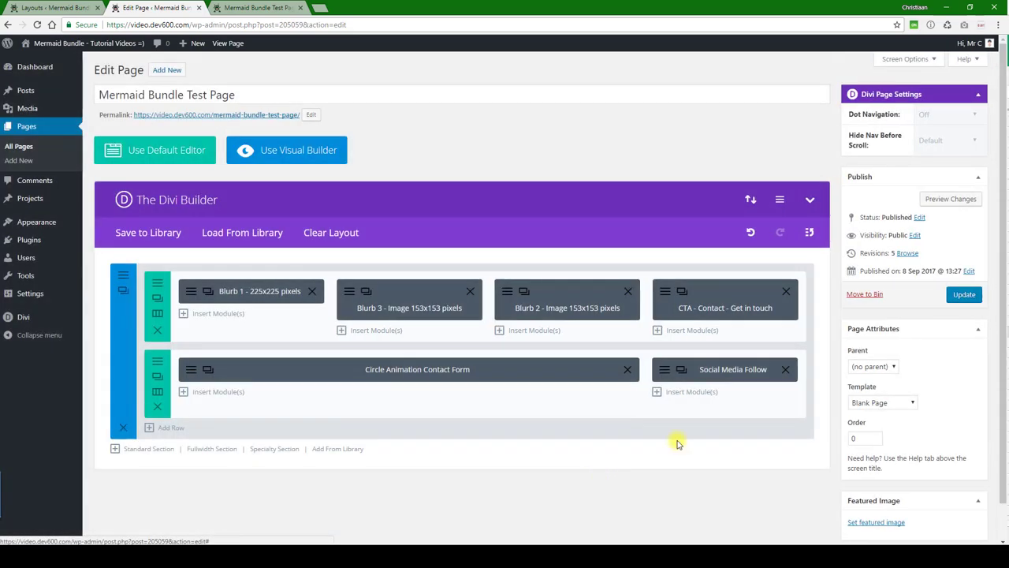
{"action": "mouse_move", "coordinate": [461, 526]}
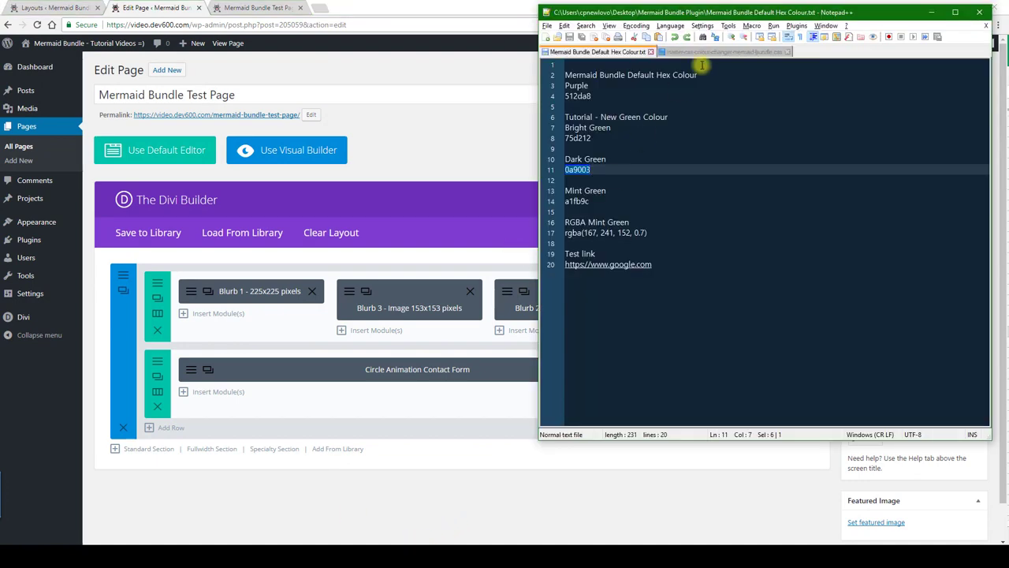
Change the contact blurb underline background-color to #a1fb9c in the stylesheet, then return to the notes.
{"action": "left_click", "coordinate": [721, 51]}
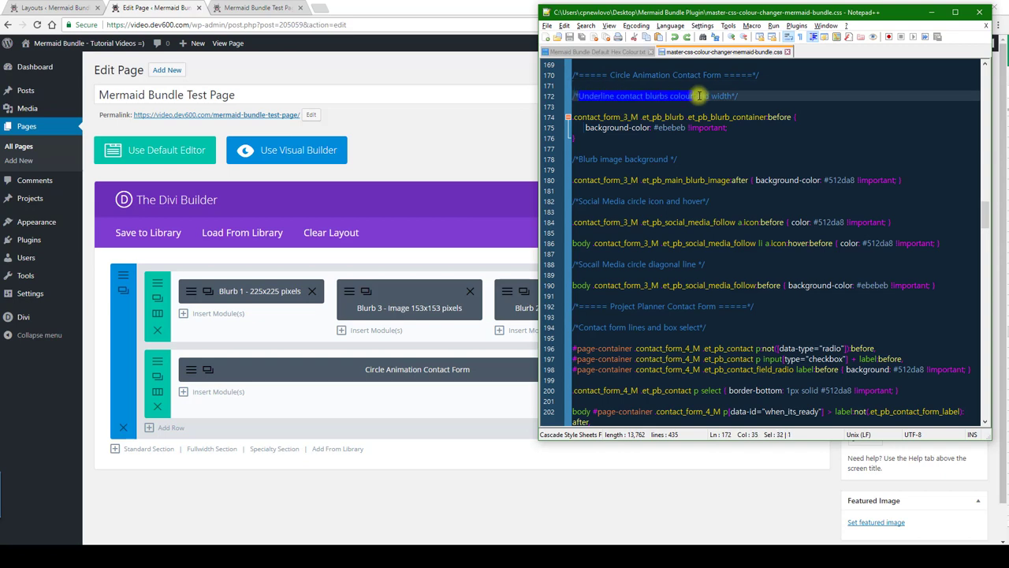
{"action": "left_click", "coordinate": [256, 7]}
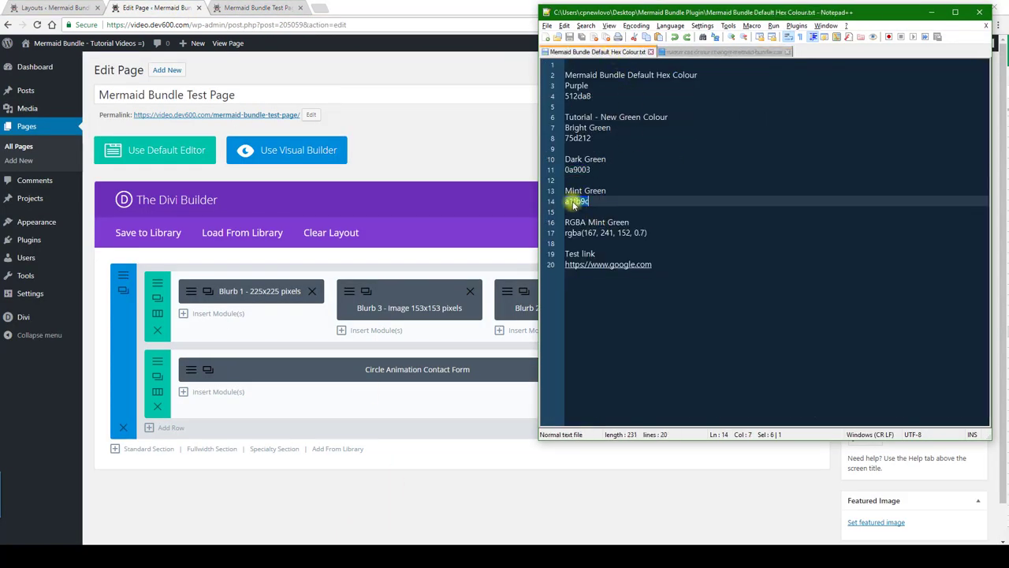
{"action": "left_click", "coordinate": [720, 52]}
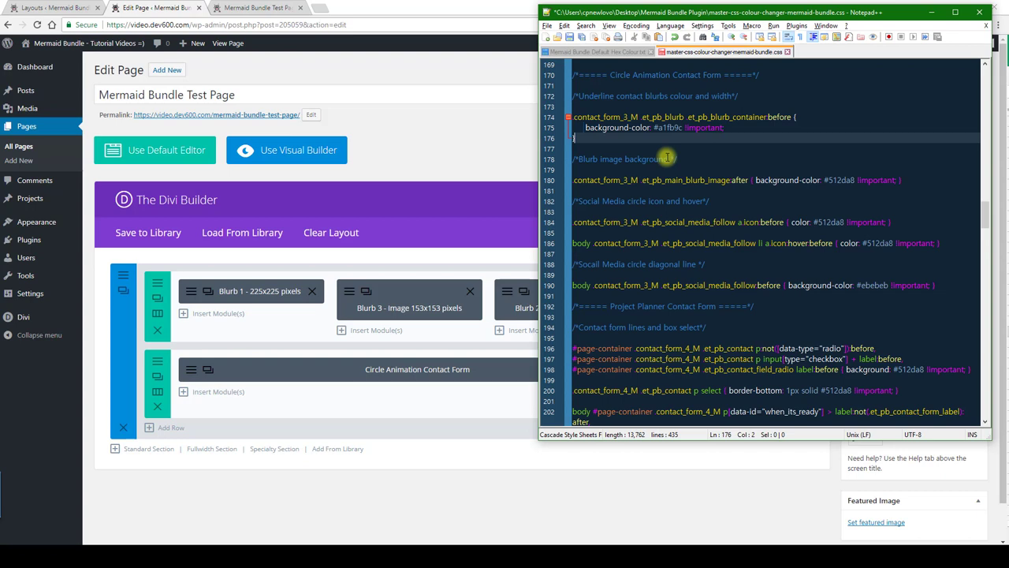
{"action": "mouse_move", "coordinate": [842, 182]}
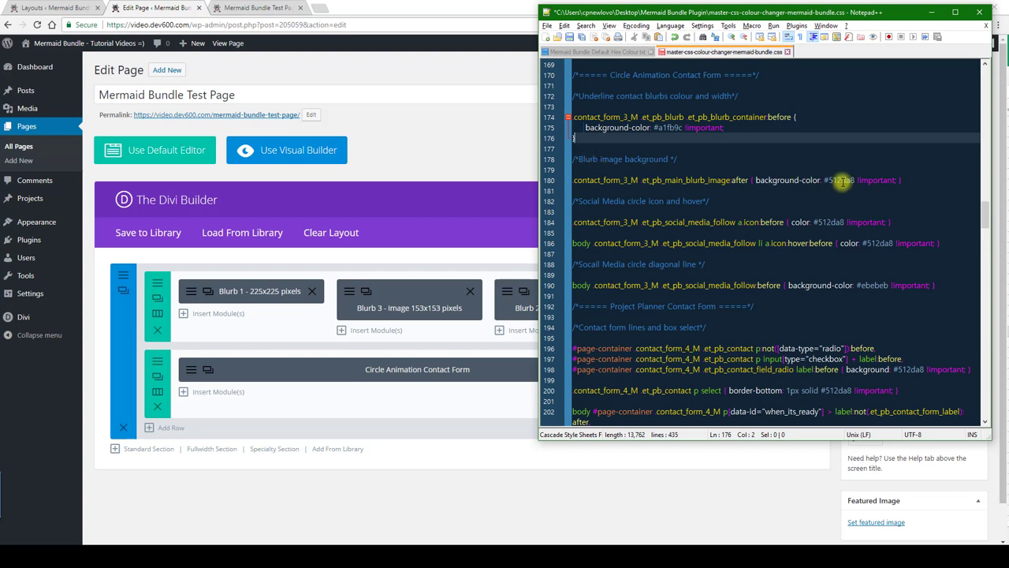
{"action": "left_click", "coordinate": [596, 51]}
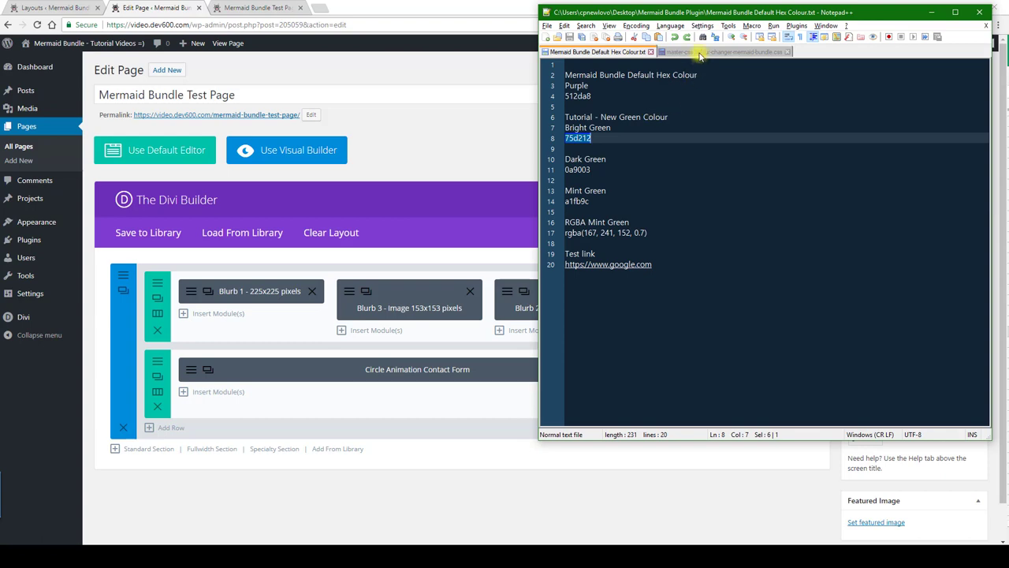
Set blurb image background to 75d212 and social icon hover colour to a1fb9c.
{"action": "left_click", "coordinate": [724, 51]}
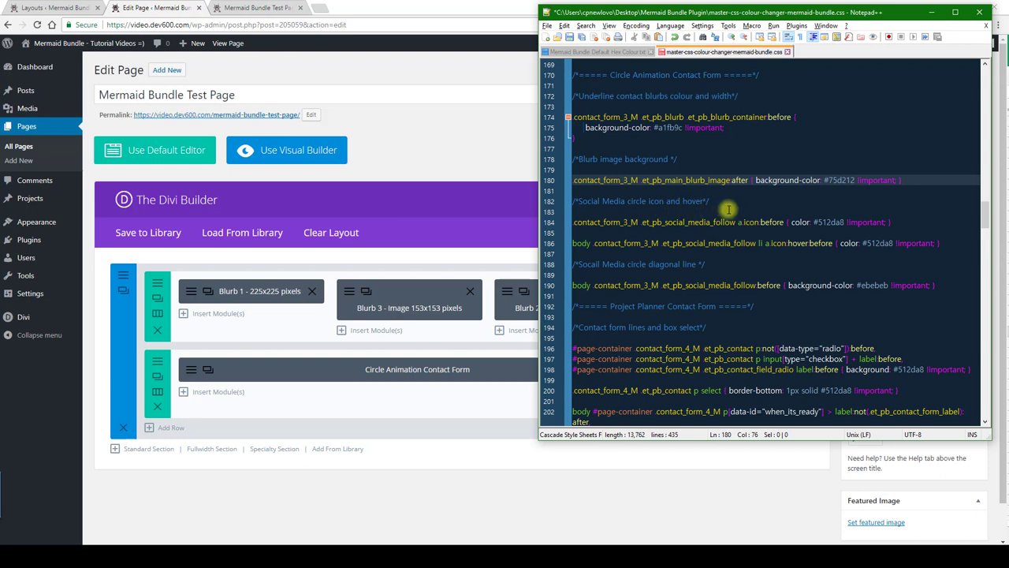
{"action": "mouse_move", "coordinate": [863, 228]}
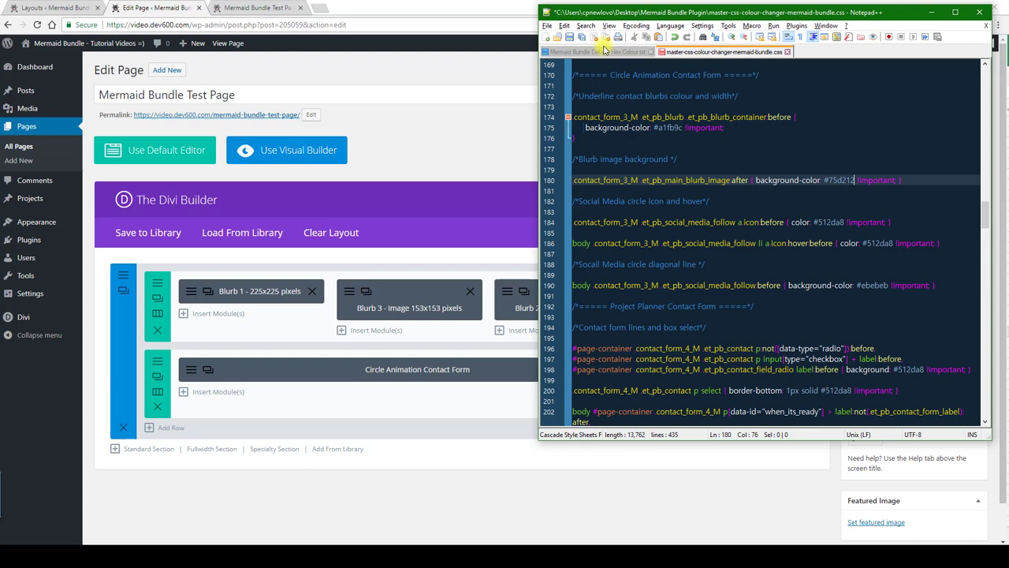
{"action": "left_click", "coordinate": [587, 51]}
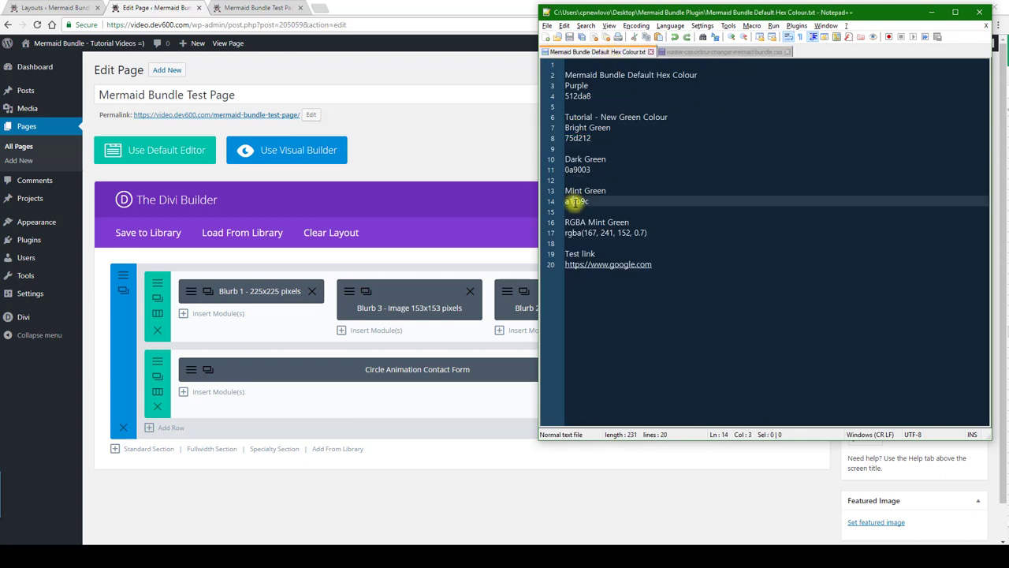
{"action": "left_click", "coordinate": [721, 52]}
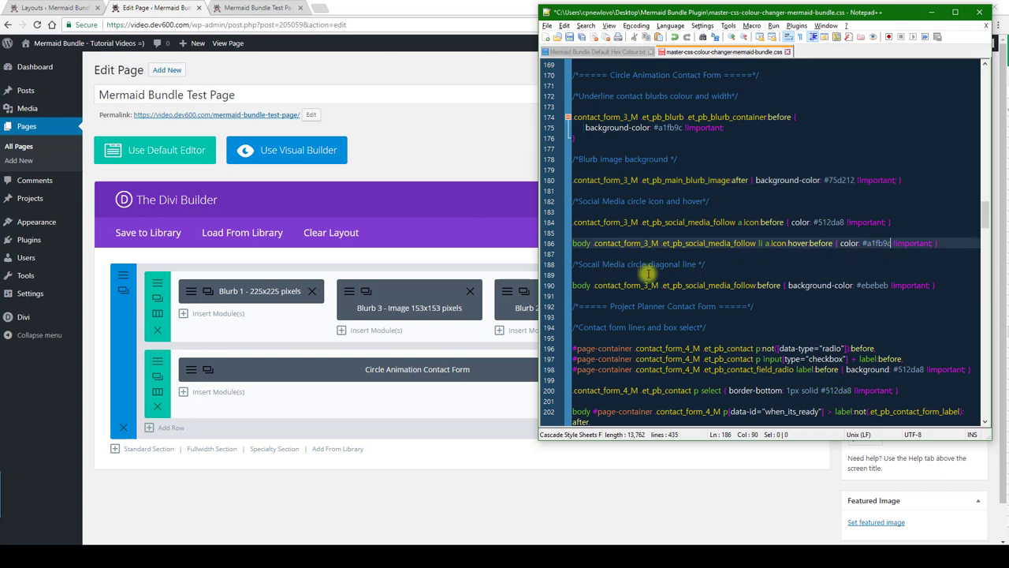
{"action": "left_click", "coordinate": [587, 51]}
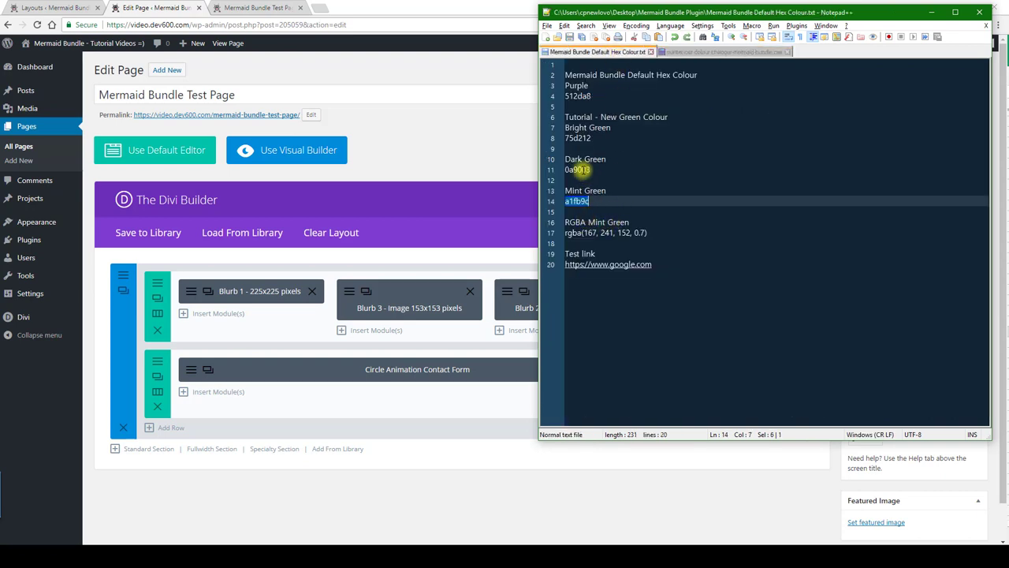
{"action": "left_click", "coordinate": [721, 51]}
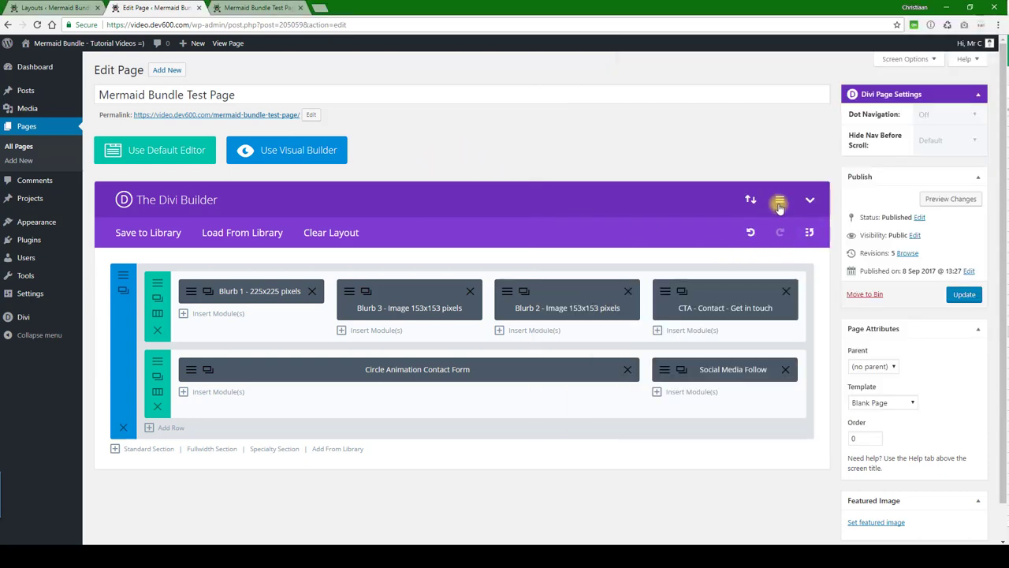
Switch to the live Mermaid Bundle Test Page and refresh it to see the green contact section.
{"action": "left_click", "coordinate": [779, 200]}
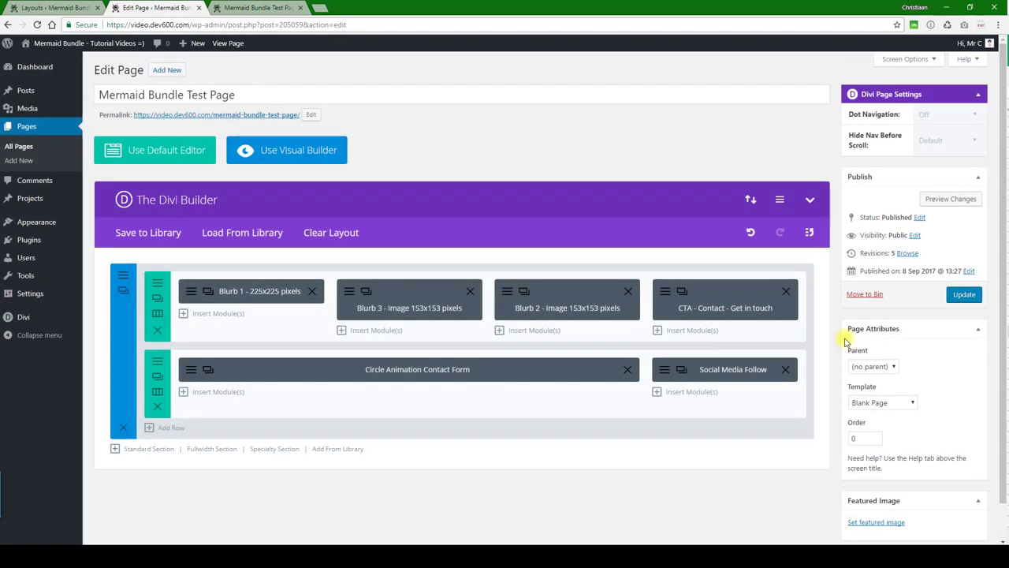
{"action": "left_click", "coordinate": [963, 294]}
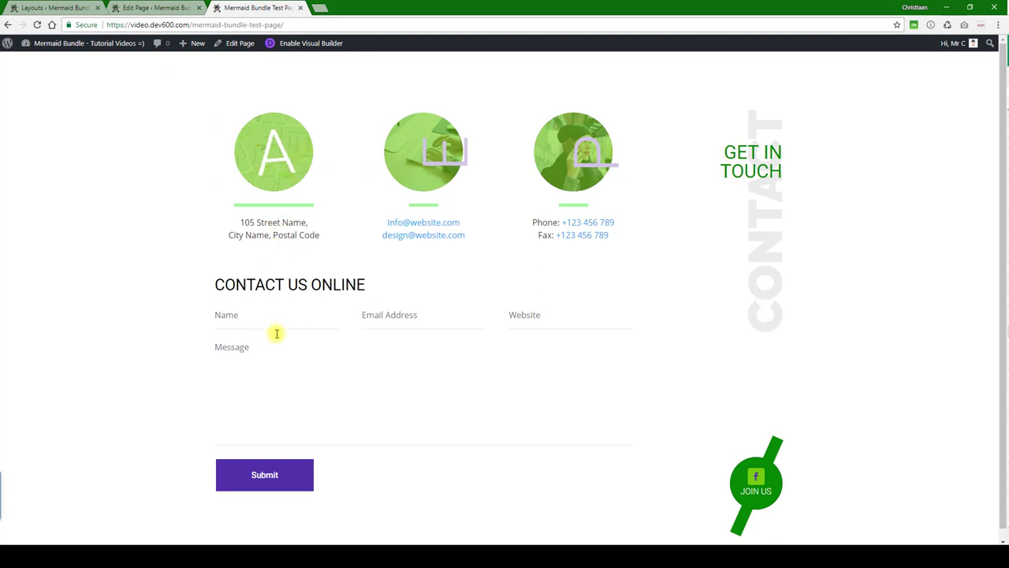
{"action": "mouse_move", "coordinate": [679, 467]}
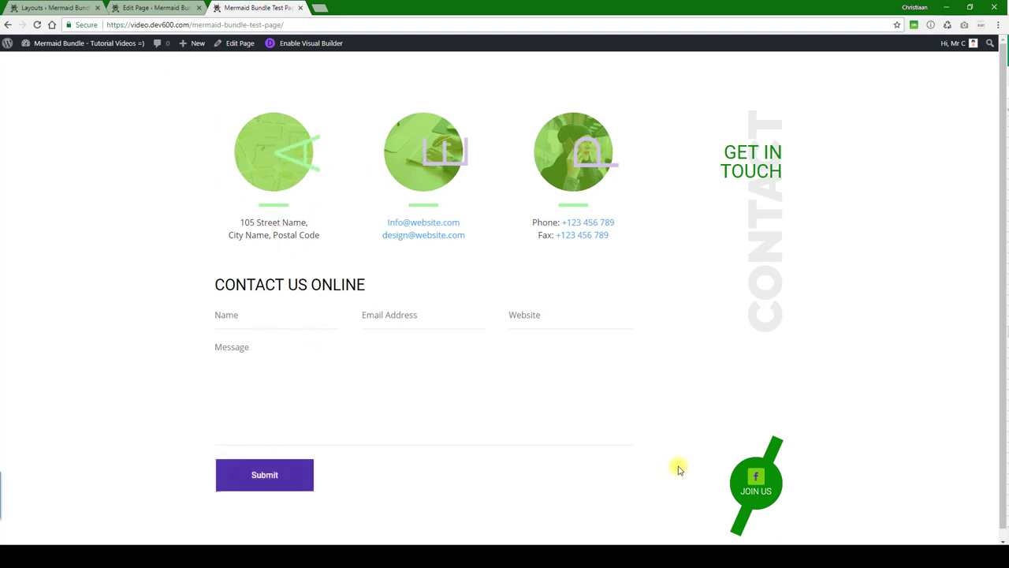
{"action": "mouse_move", "coordinate": [777, 476]}
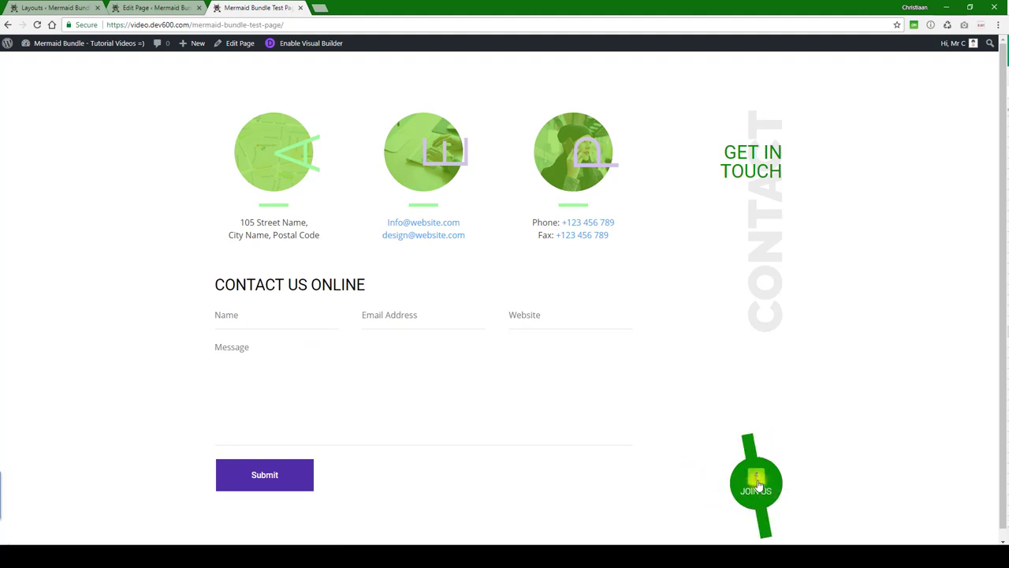
{"action": "mouse_move", "coordinate": [707, 462]}
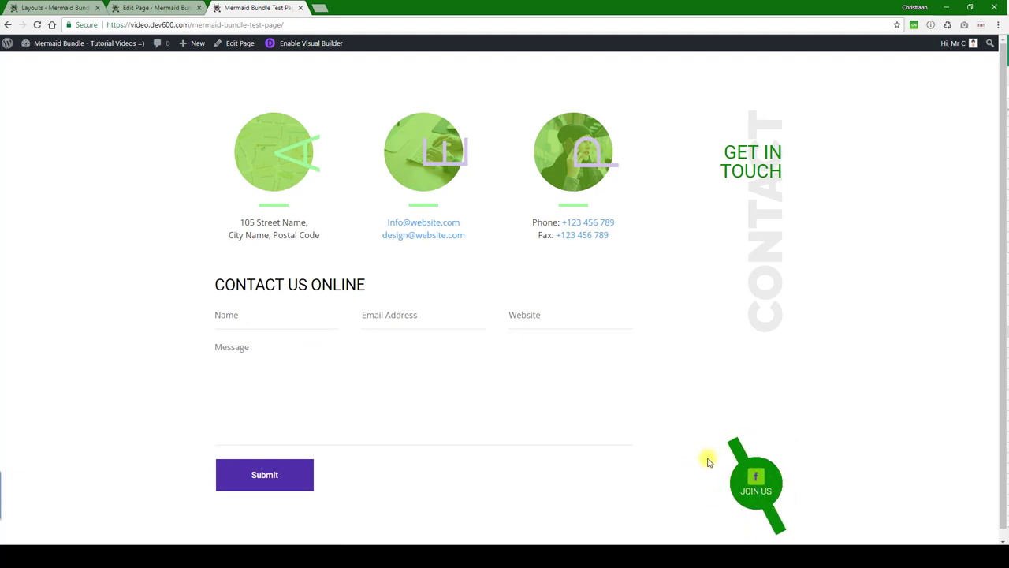
{"action": "mouse_move", "coordinate": [161, 7]}
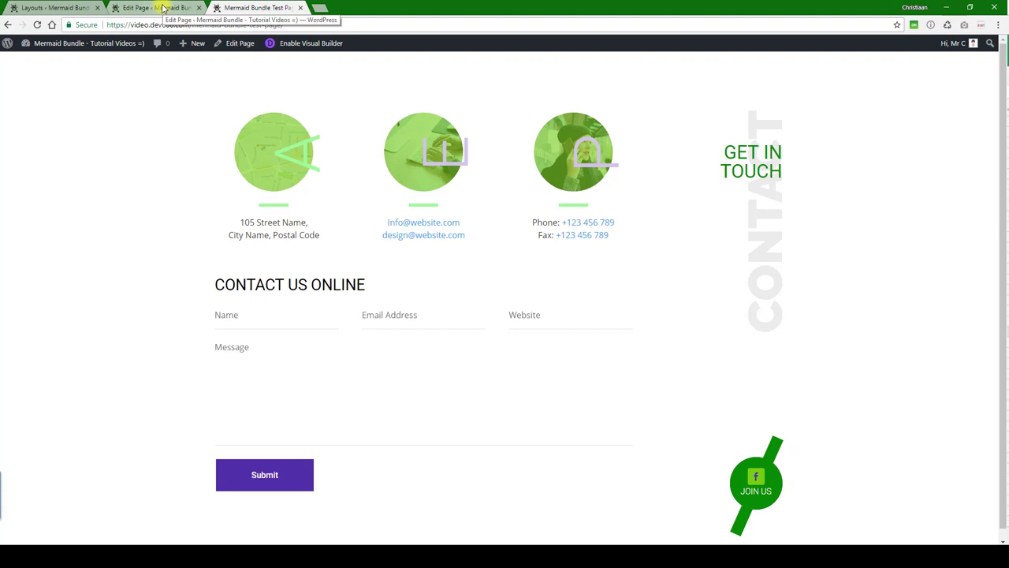
Return to the Edit Page tab in Divi Builder.
{"action": "left_click", "coordinate": [155, 7]}
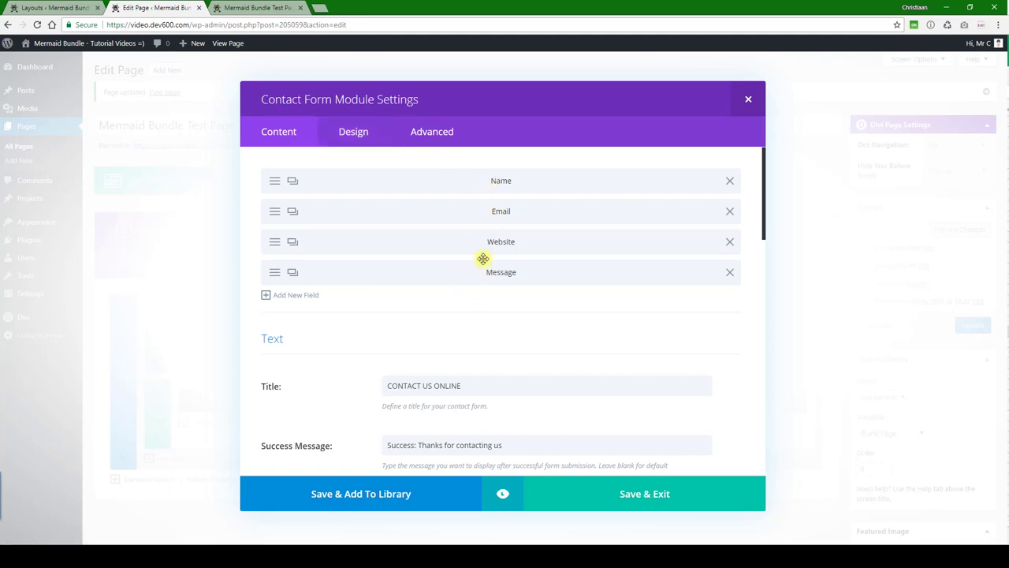
{"action": "mouse_move", "coordinate": [421, 201]}
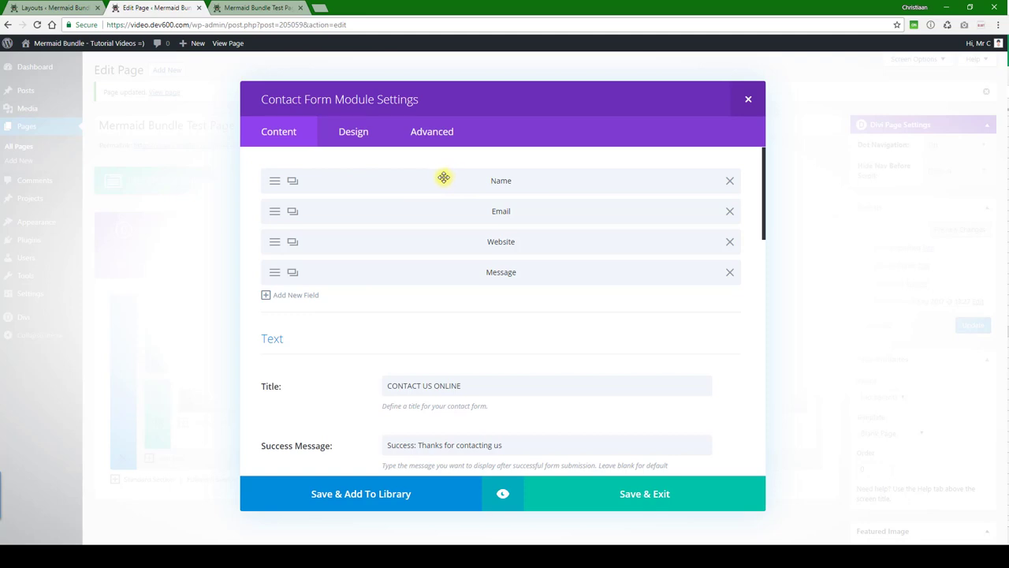
{"action": "mouse_move", "coordinate": [385, 101]}
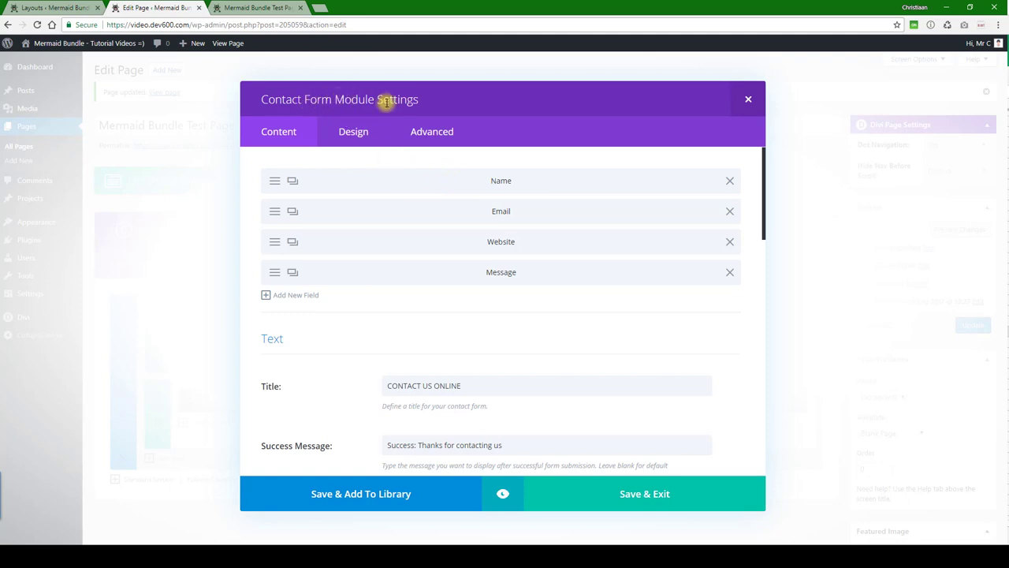
Set the Contact Form's button background colour to #0a9003 and save the module settings.
{"action": "left_click", "coordinate": [353, 131]}
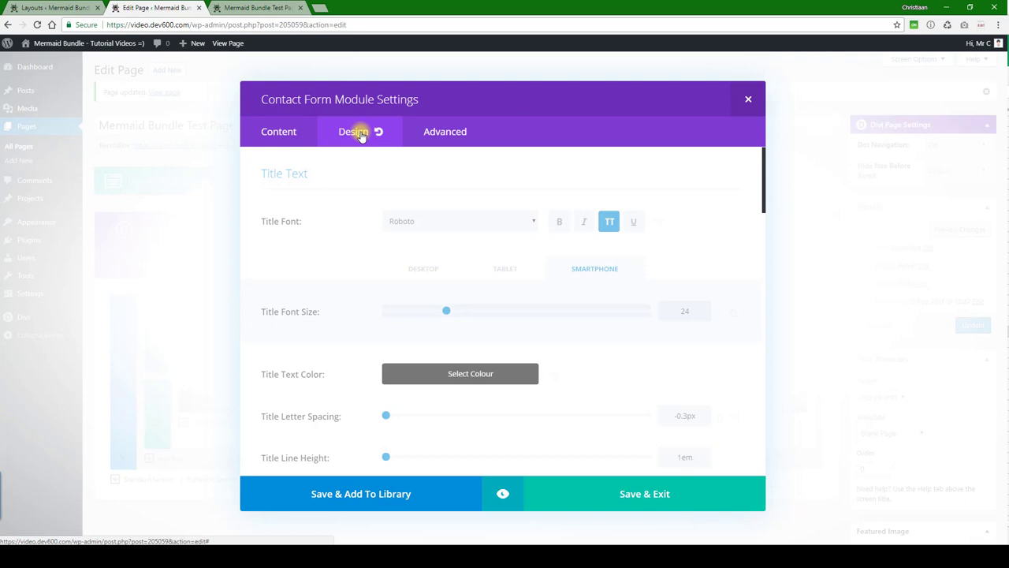
{"action": "scroll", "scroll_direction": "down", "scroll_amount": 3}
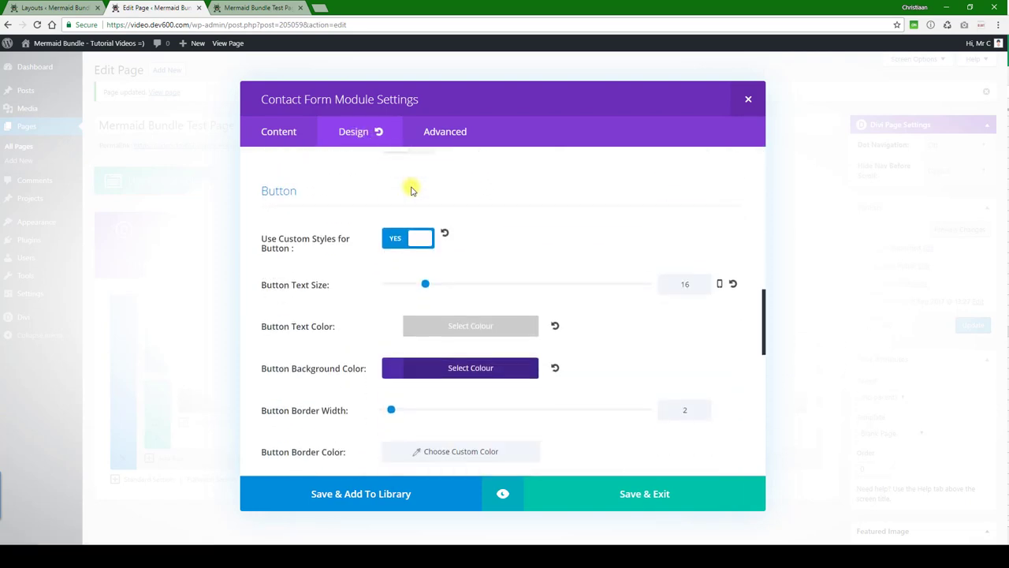
{"action": "left_click", "coordinate": [459, 367]}
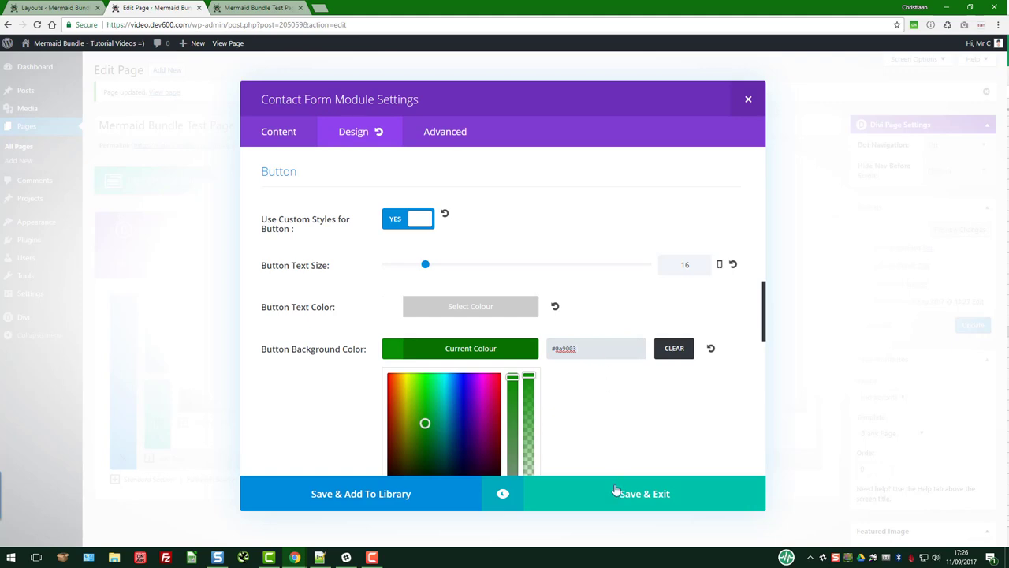
{"action": "left_click", "coordinate": [644, 493]}
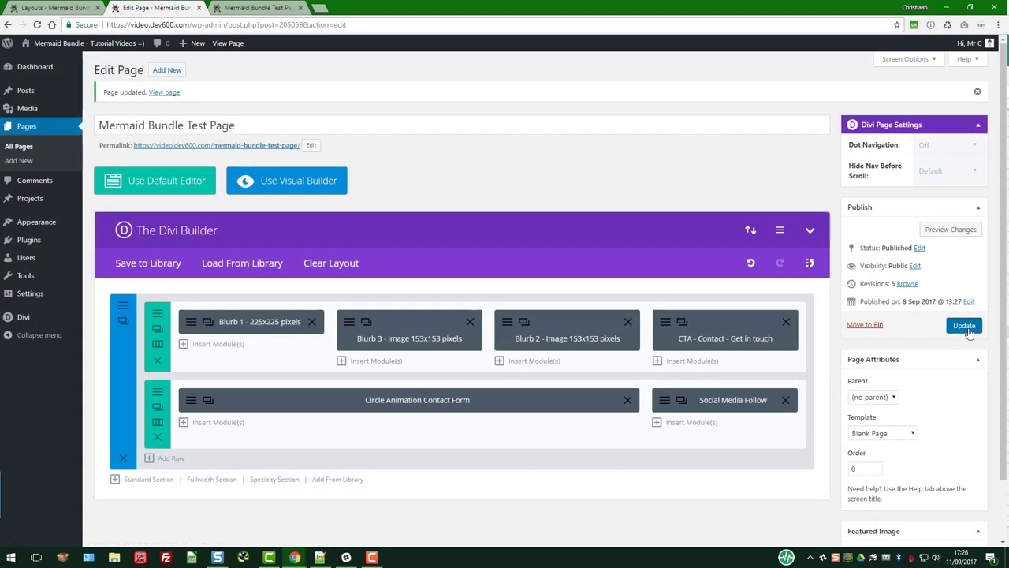
Update the page and scroll the live page to view the dark green Submit button.
{"action": "left_click", "coordinate": [256, 7]}
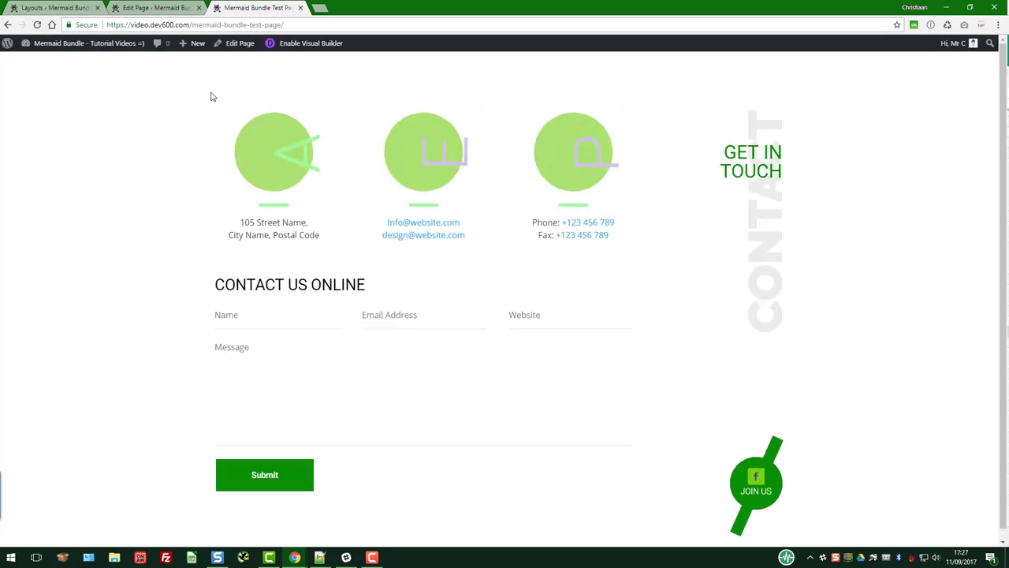
{"action": "scroll", "scroll_direction": "down", "scroll_amount": 3}
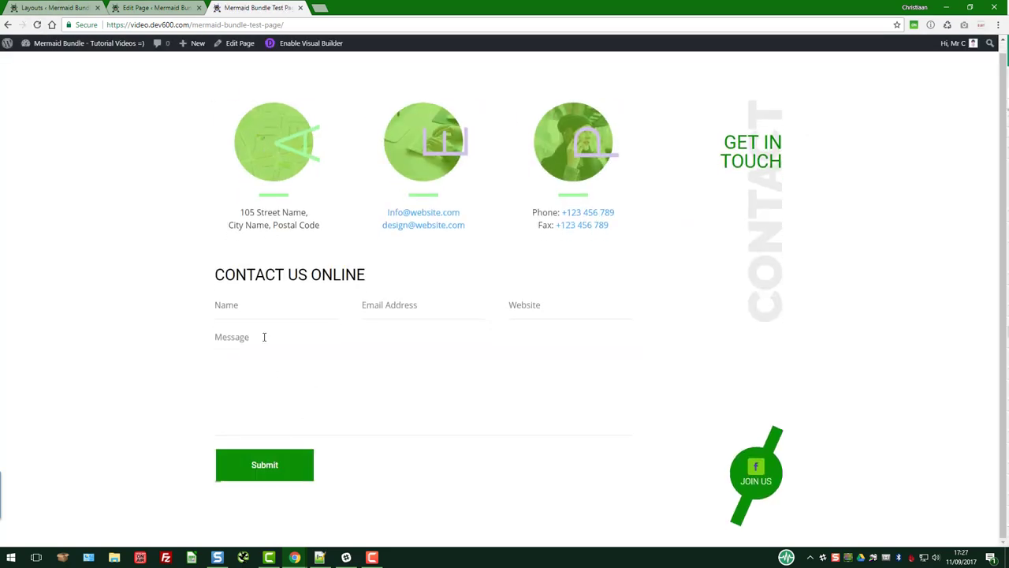